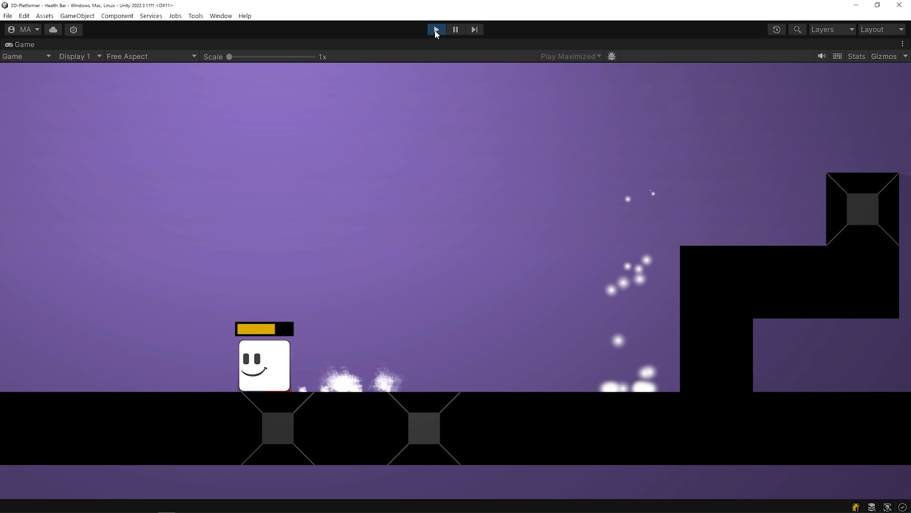
# Preview the game and confirm the Spike object carries the Obstacle tag.
pyautogui.click(435, 29)
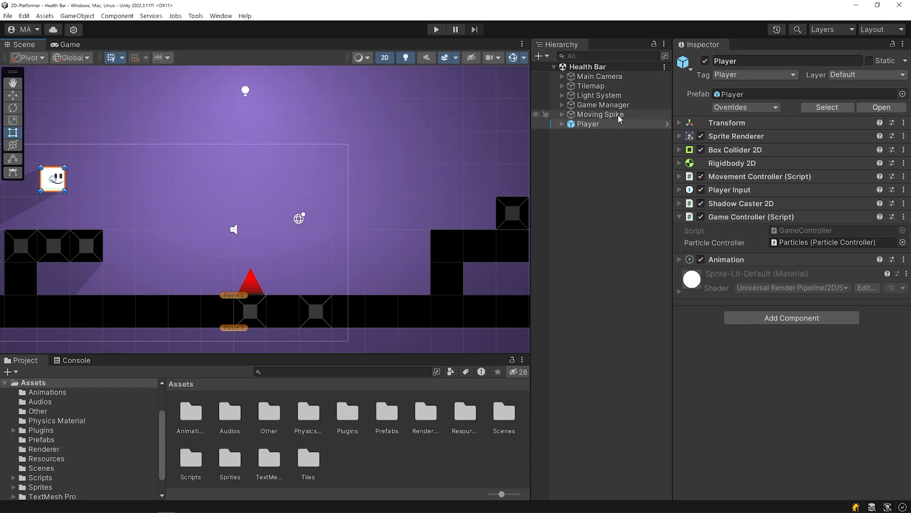
pyautogui.click(600, 115)
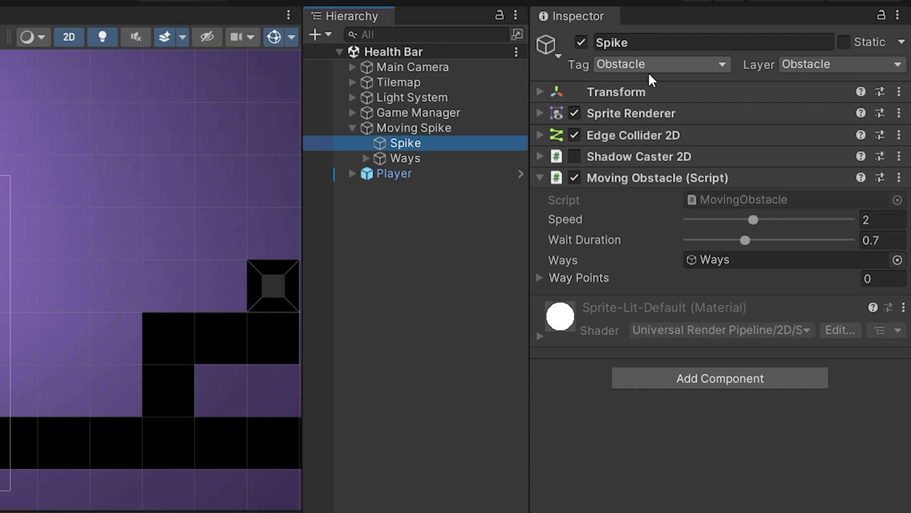
pyautogui.click(435, 30)
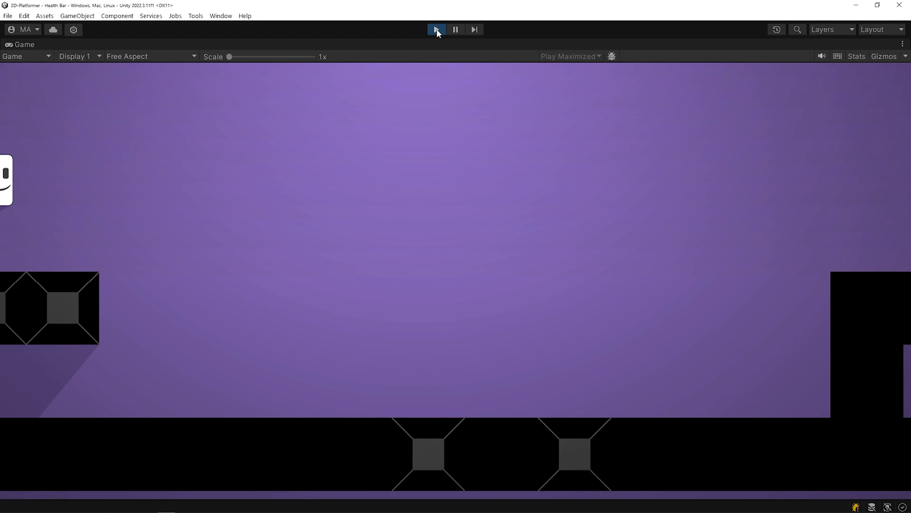
pyautogui.click(436, 29)
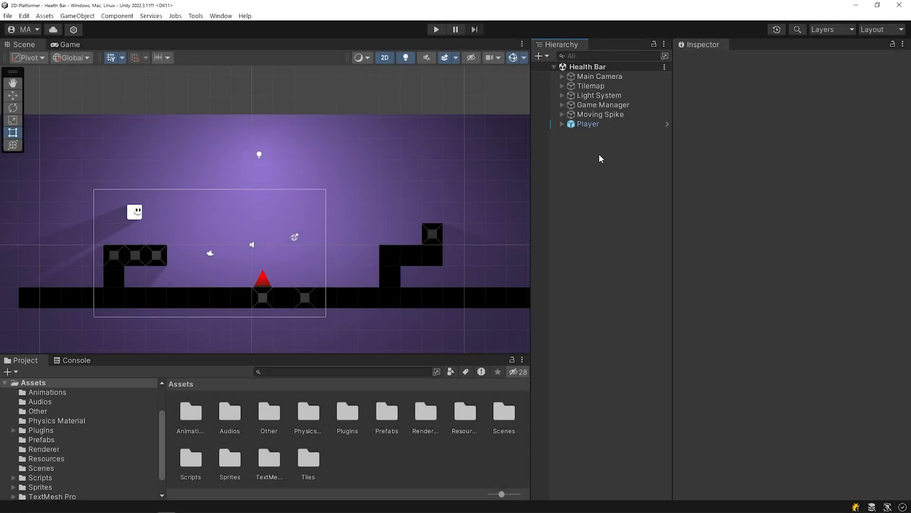
# Add a UI Image to the scene, creating a Canvas and EventSystem, and select the Canvas.
pyautogui.rightClick(600, 158)
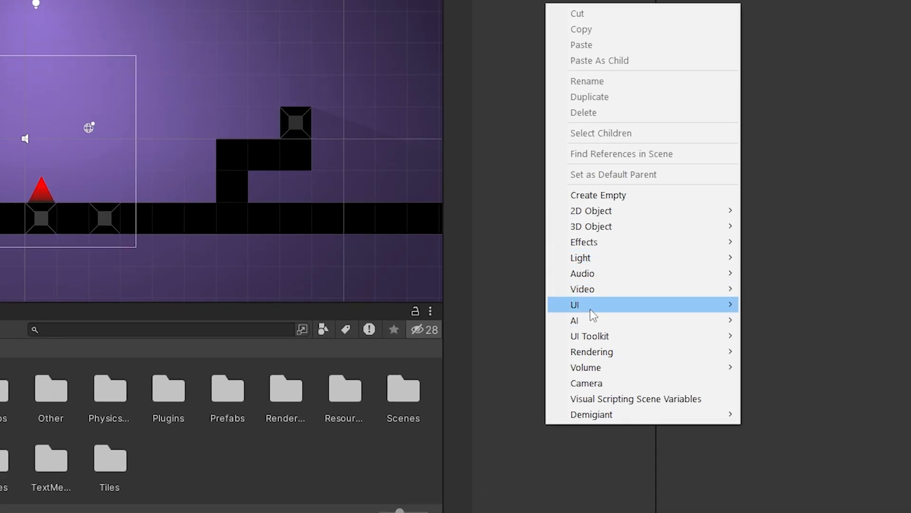
pyautogui.moveTo(575, 304)
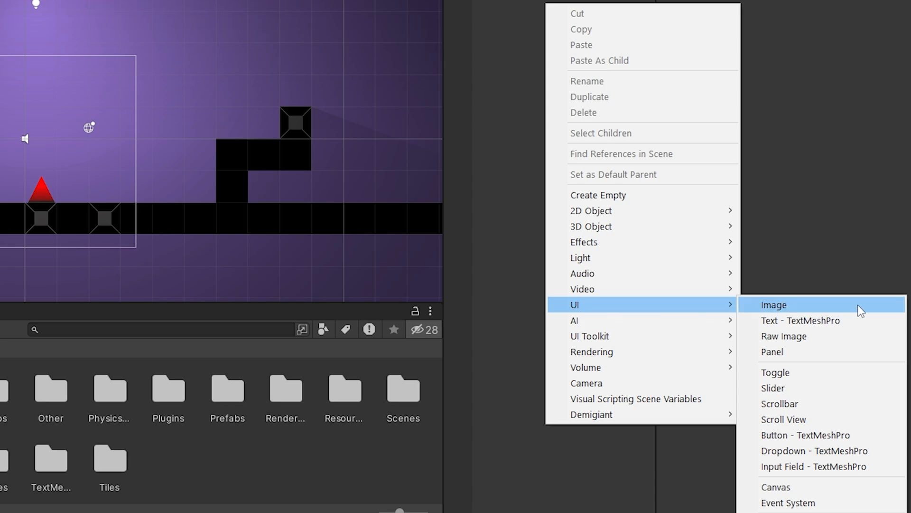
pyautogui.click(774, 305)
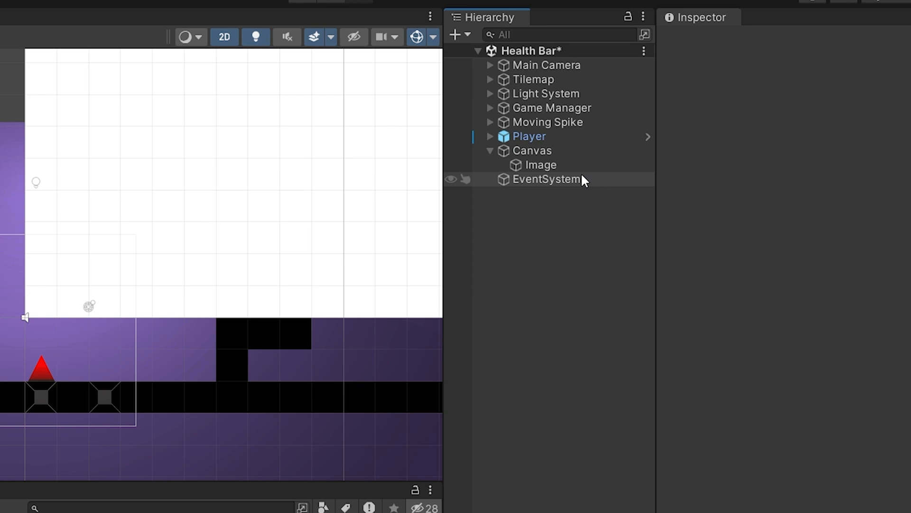
pyautogui.click(541, 164)
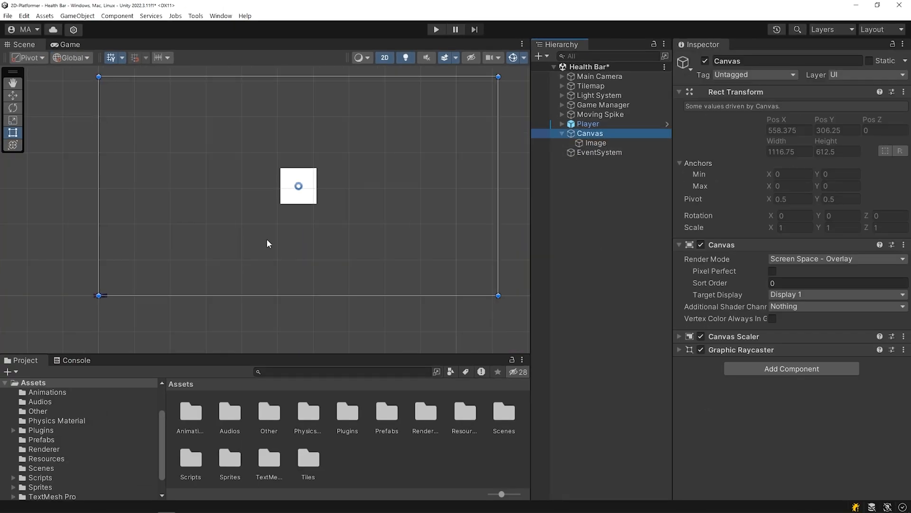
pyautogui.moveTo(635, 195)
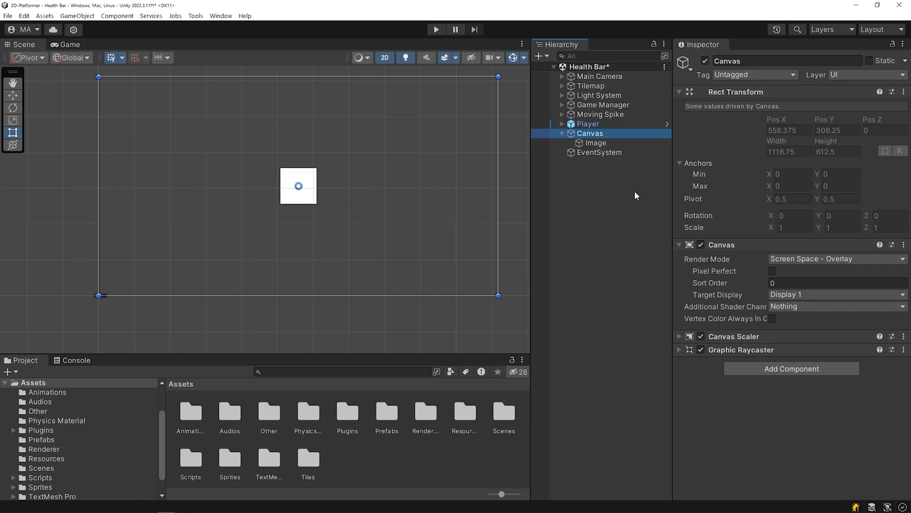
# Rename the Image to BG, make it a 400-wide black bar, and duplicate it as Fill.
pyautogui.click(594, 142)
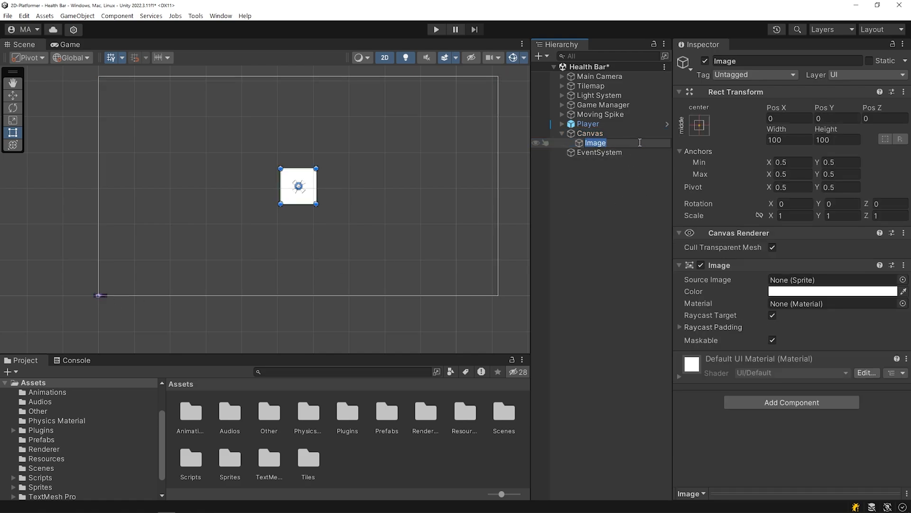
pyautogui.write('BG')
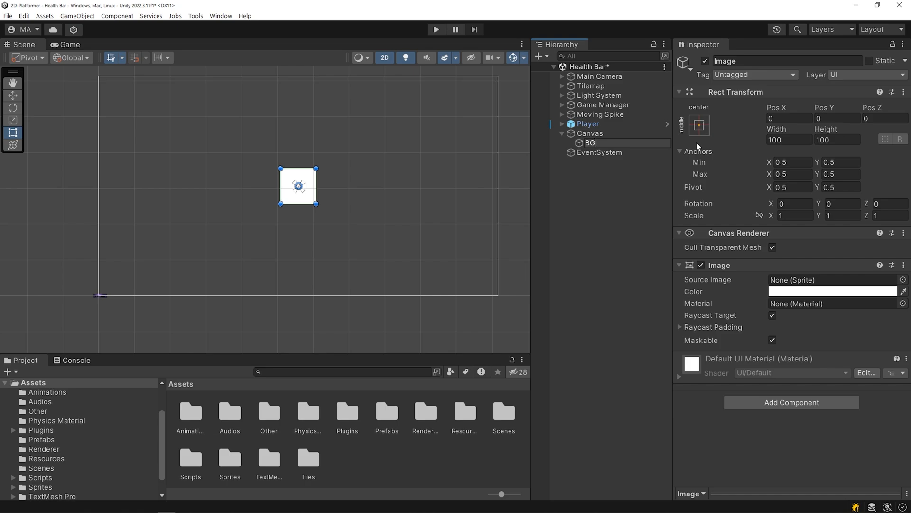
pyautogui.write('400')
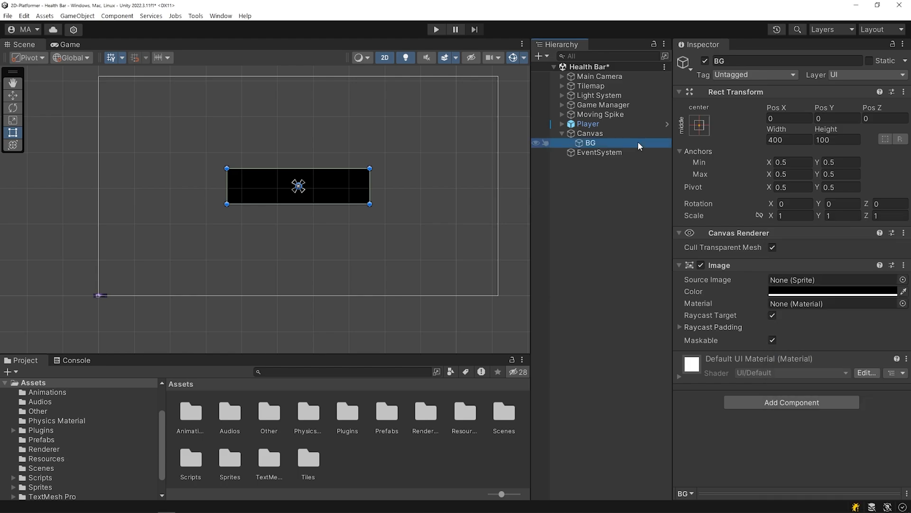
pyautogui.press('ctrl+d')
pyautogui.write('Fill')
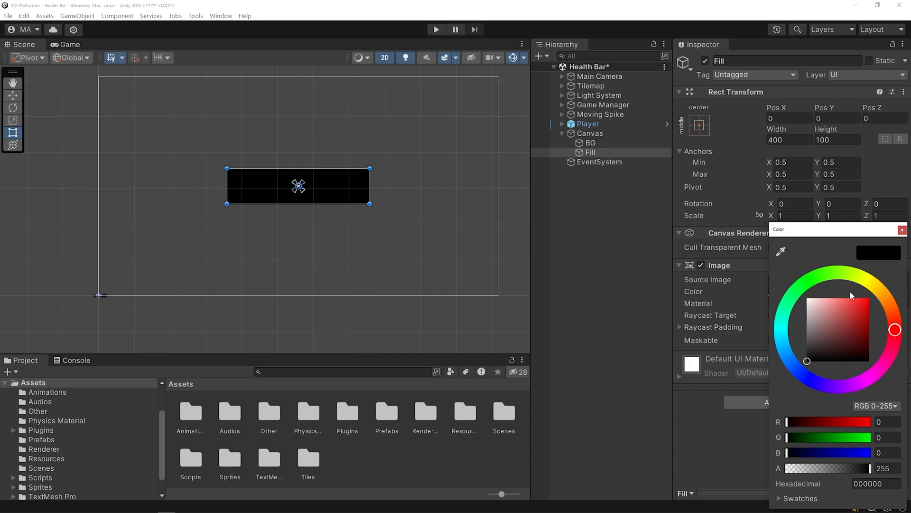
# Colour Fill bright green (2DDB00), nest it under BG, and size it 370 by 70.
pyautogui.click(869, 307)
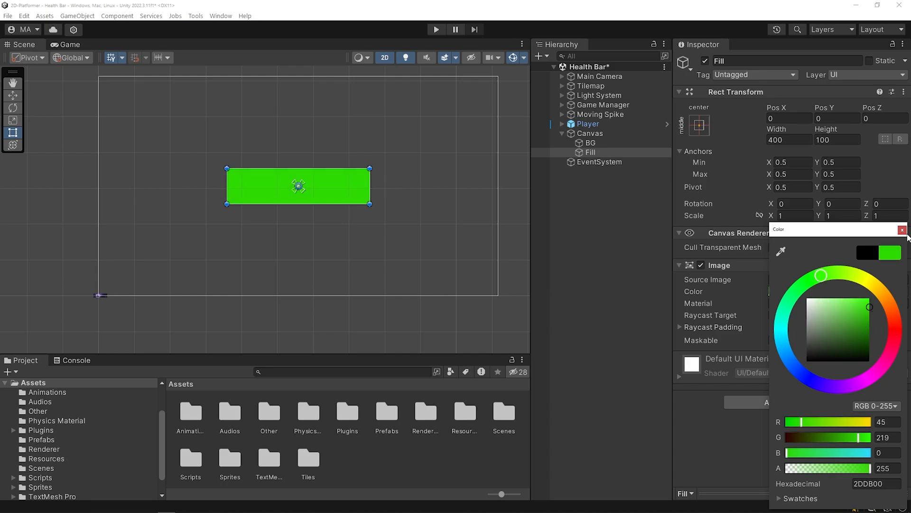
pyautogui.click(903, 228)
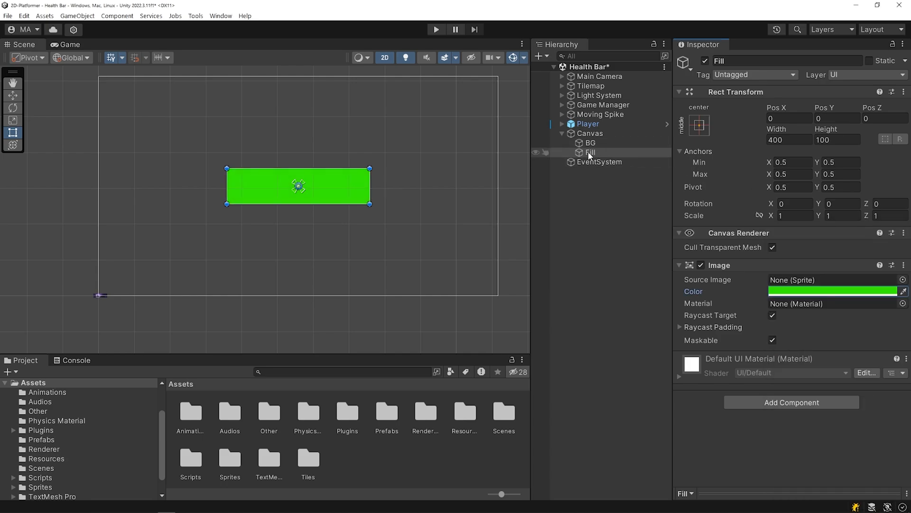
pyautogui.click(596, 152)
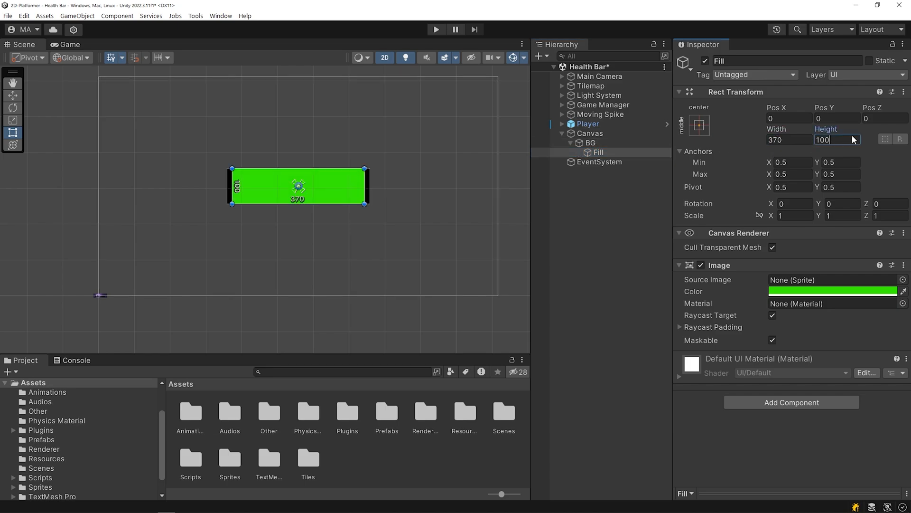
pyautogui.write('70')
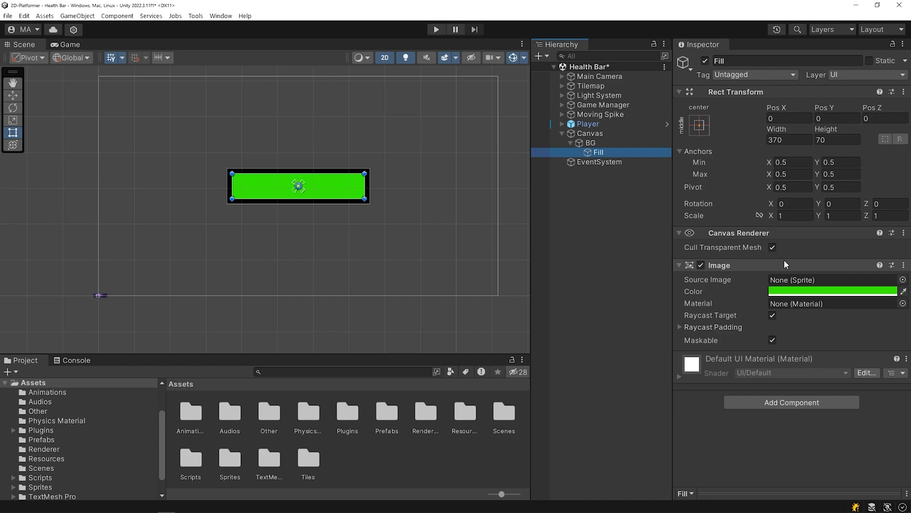
pyautogui.click(229, 459)
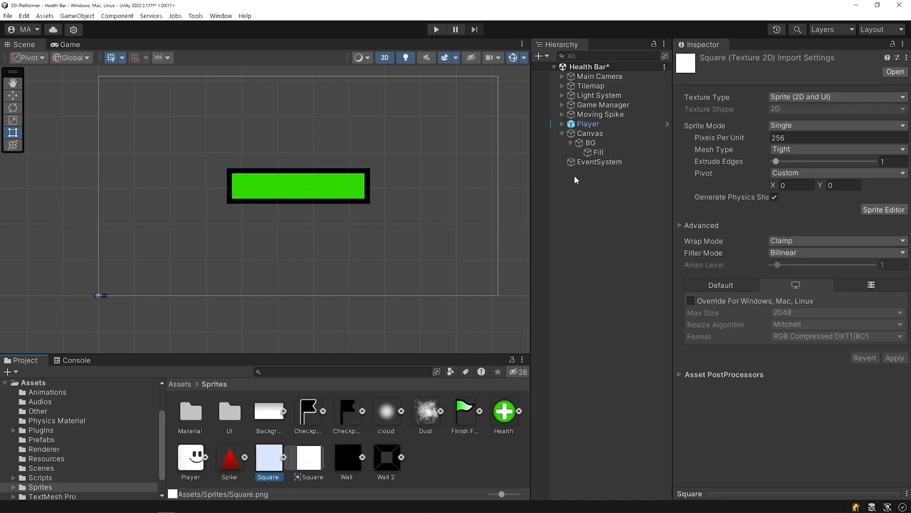
# Give Fill the Square sprite and make it a filled image draining horizontally.
pyautogui.click(597, 152)
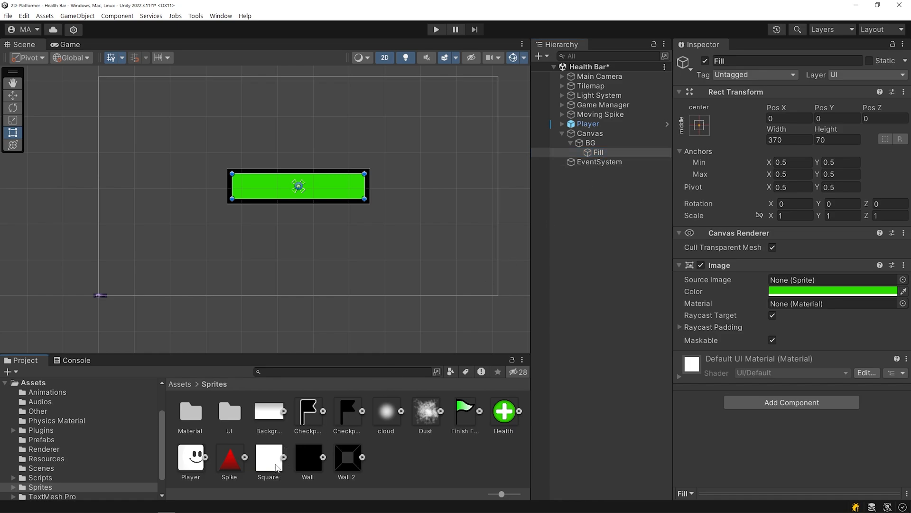
pyautogui.click(268, 458)
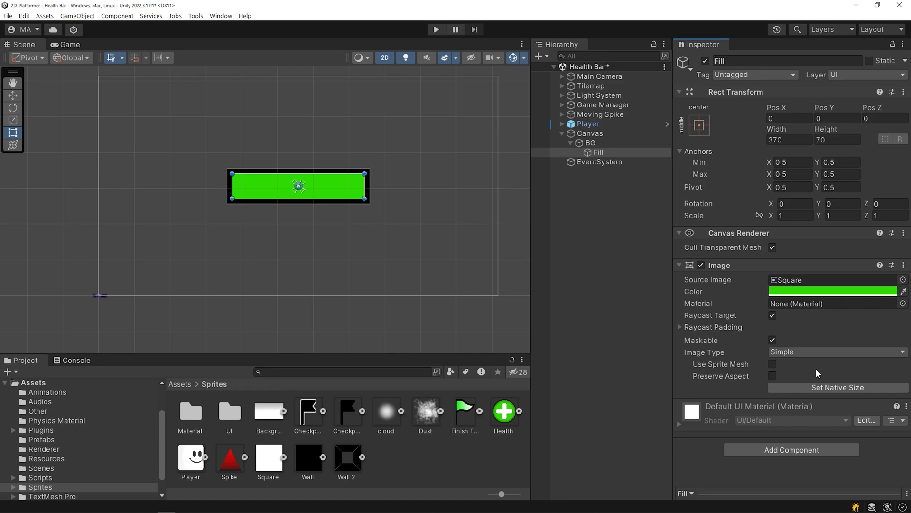
pyautogui.click(835, 351)
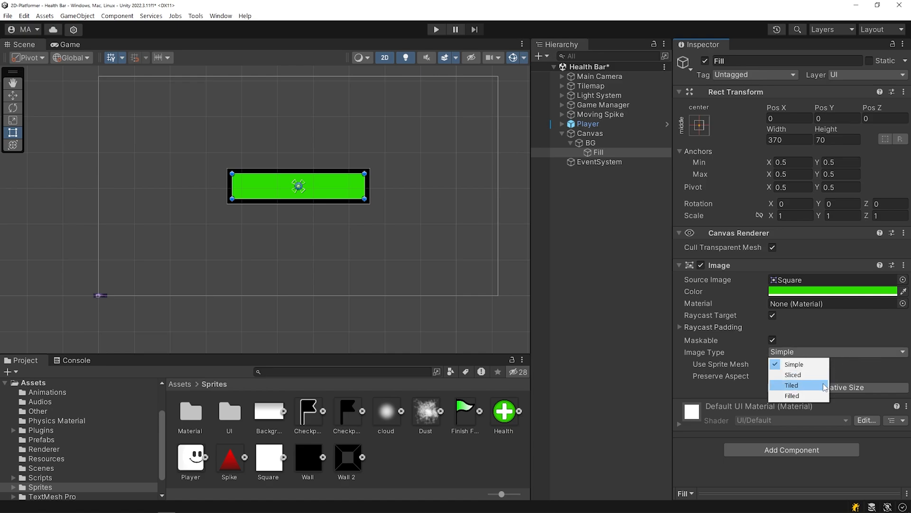
pyautogui.click(792, 395)
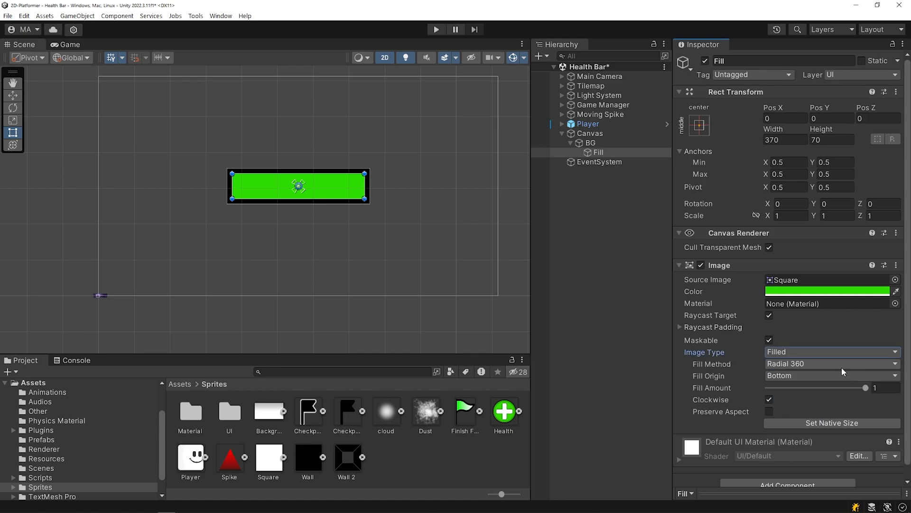
pyautogui.click(831, 364)
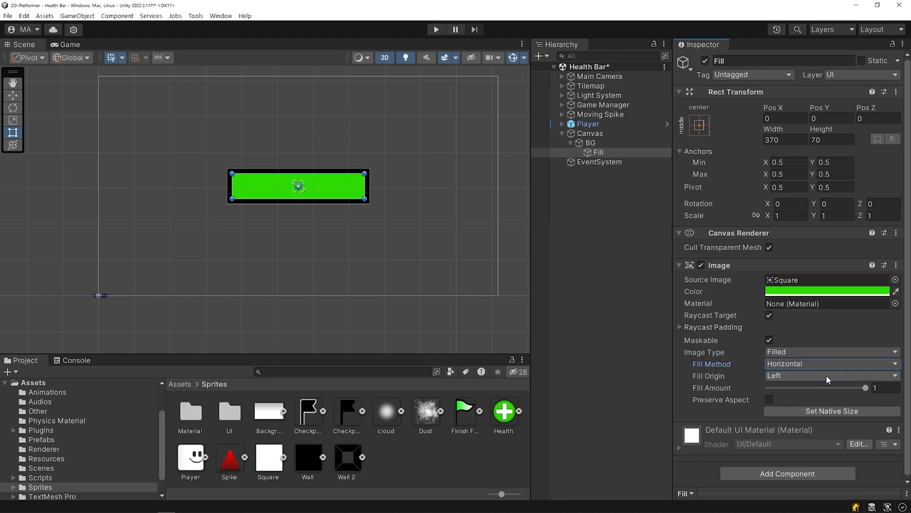
# Test the fill amount draining in play mode, restore it to full, and rename Canvas to HealthBar.
pyautogui.moveTo(865, 388); pyautogui.dragTo(773, 388)
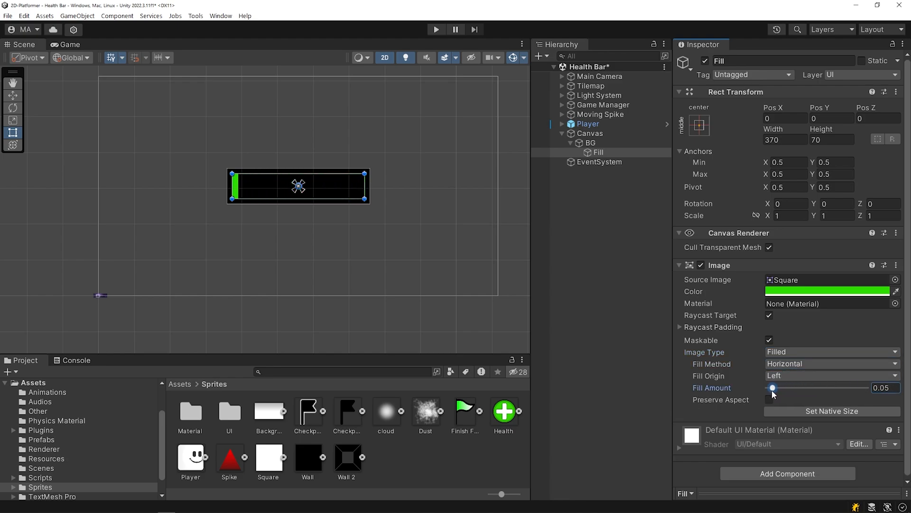
pyautogui.moveTo(773, 388); pyautogui.dragTo(772, 388)
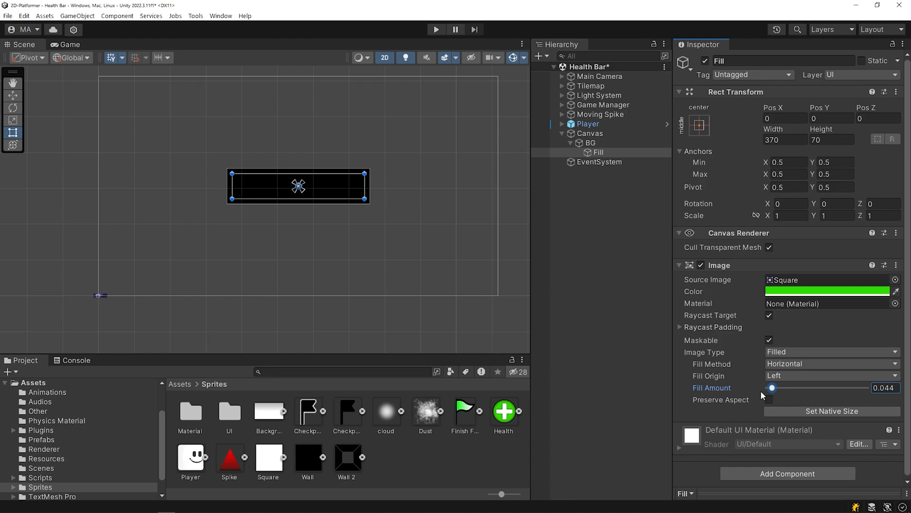
pyautogui.click(436, 30)
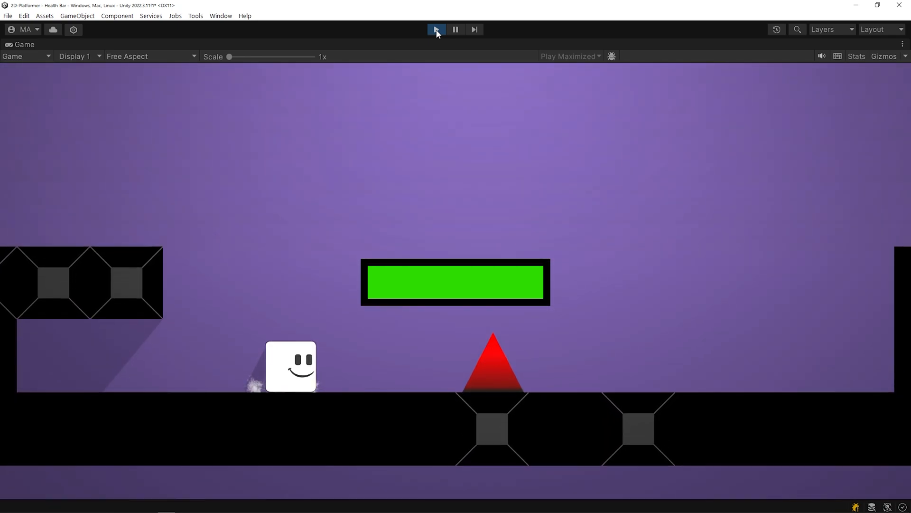
pyautogui.click(436, 29)
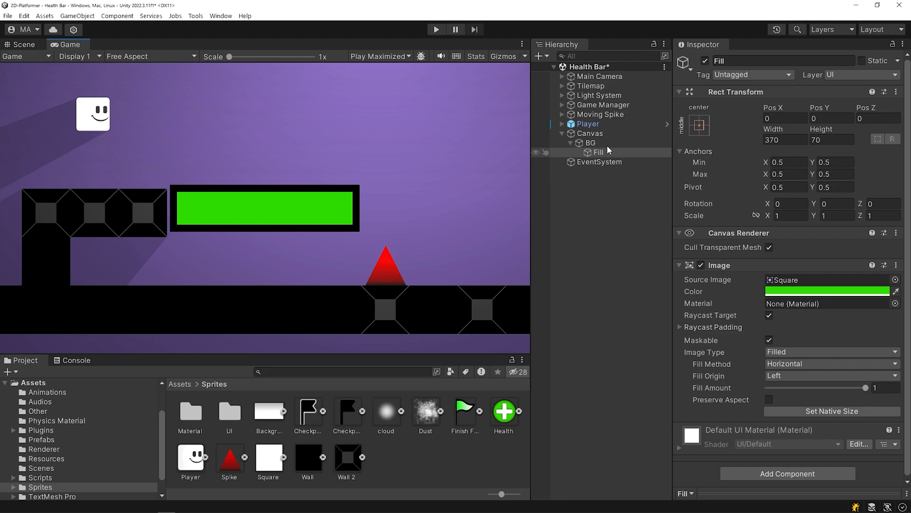
pyautogui.click(589, 133)
pyautogui.write('HealthBar')
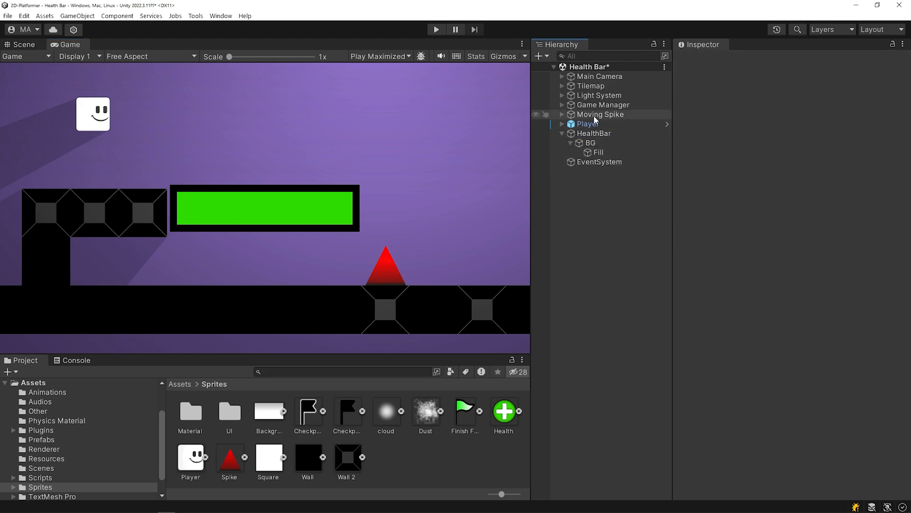
# Make HealthBar a World Space canvas under Player at position 0.
pyautogui.click(603, 152)
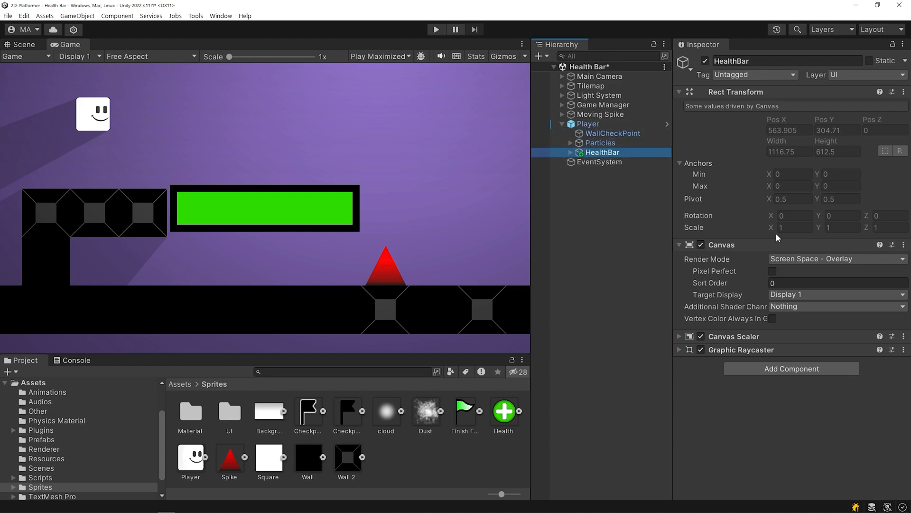
pyautogui.click(837, 258)
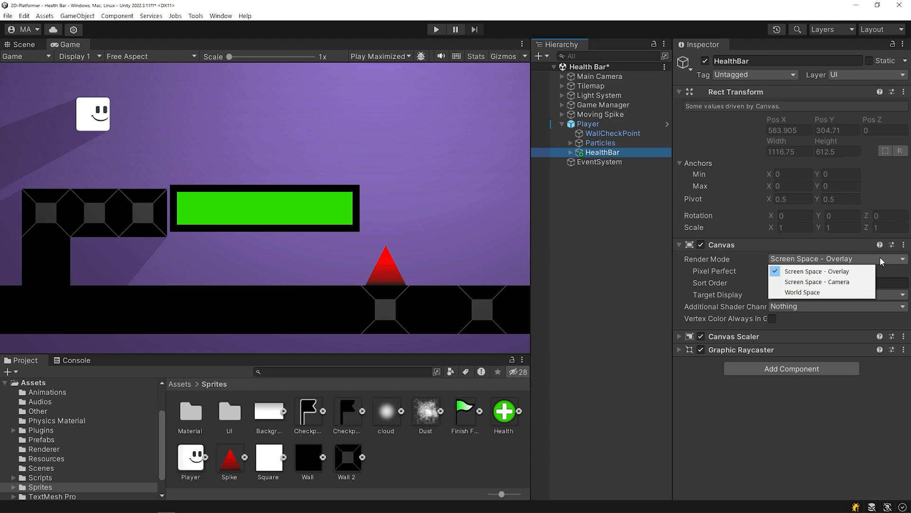
pyautogui.click(802, 291)
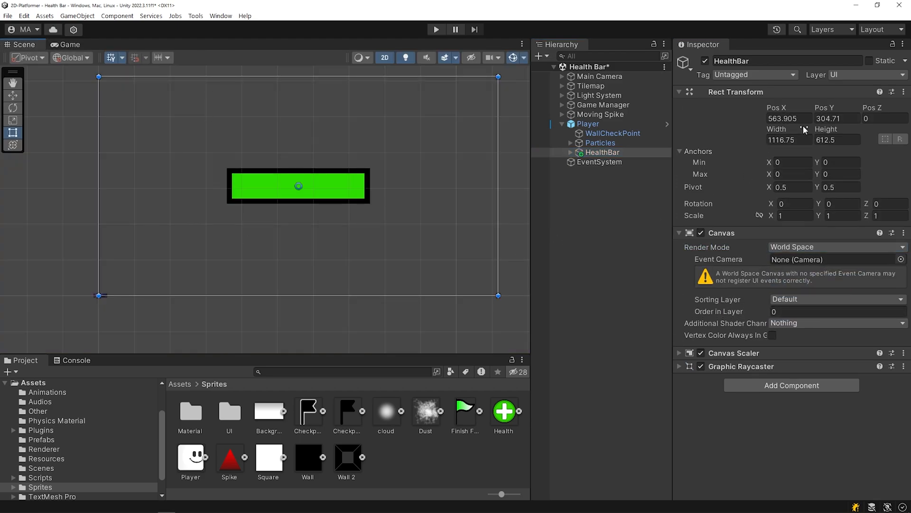
pyautogui.write('0')
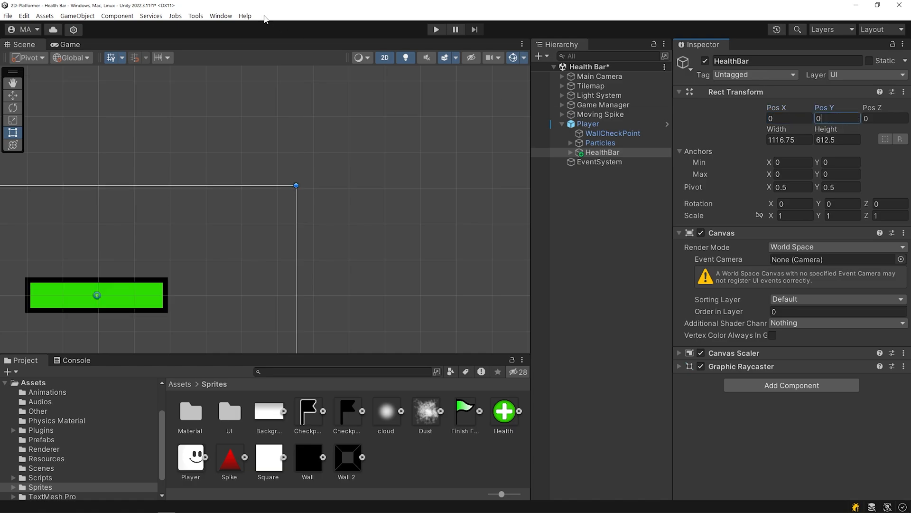
# Size HealthBar 400 by 100 at zero position and scale it to 0.02.
pyautogui.click(69, 45)
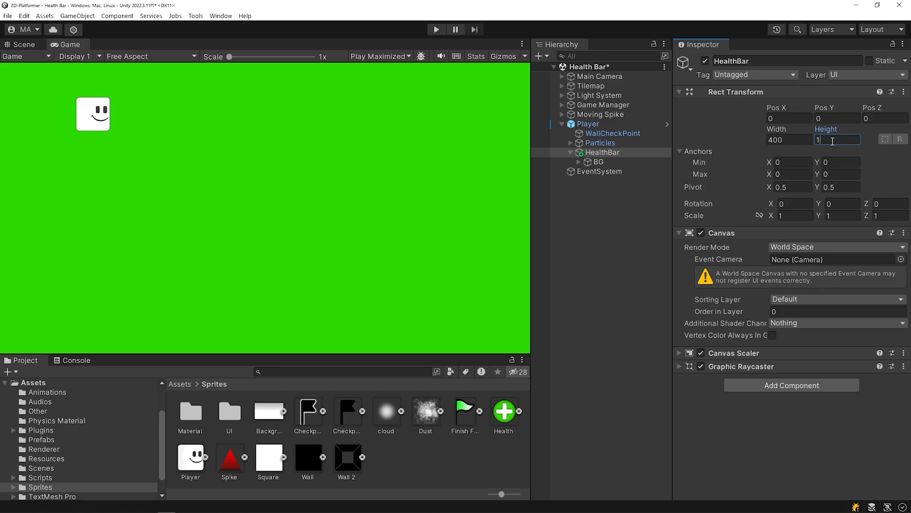
pyautogui.write('100')
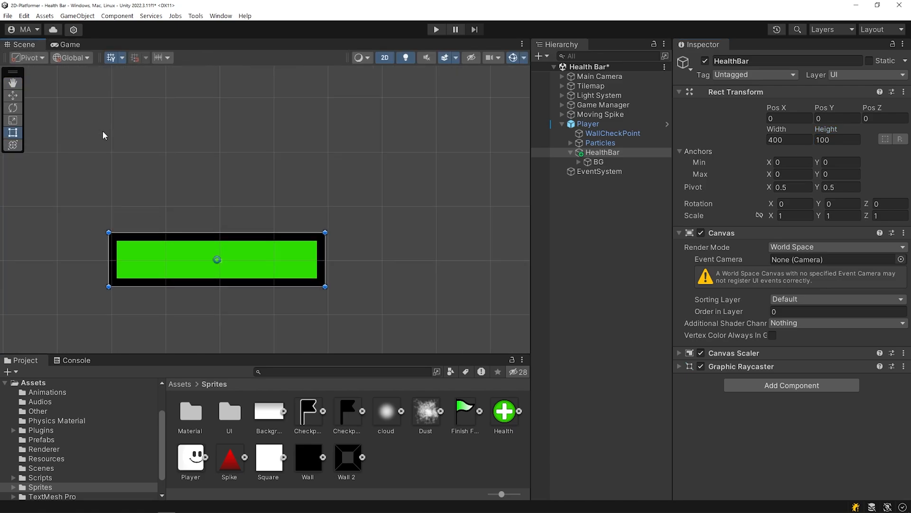
pyautogui.write('0')
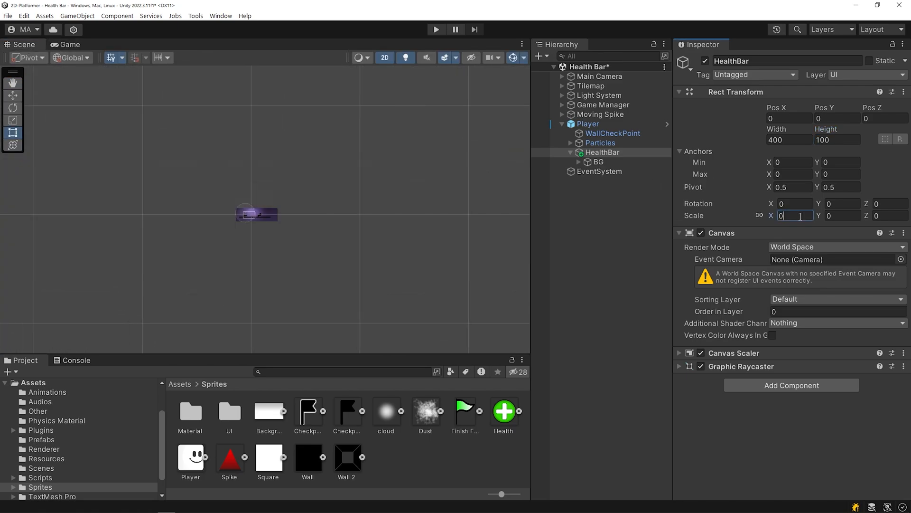
pyautogui.write('0.02')
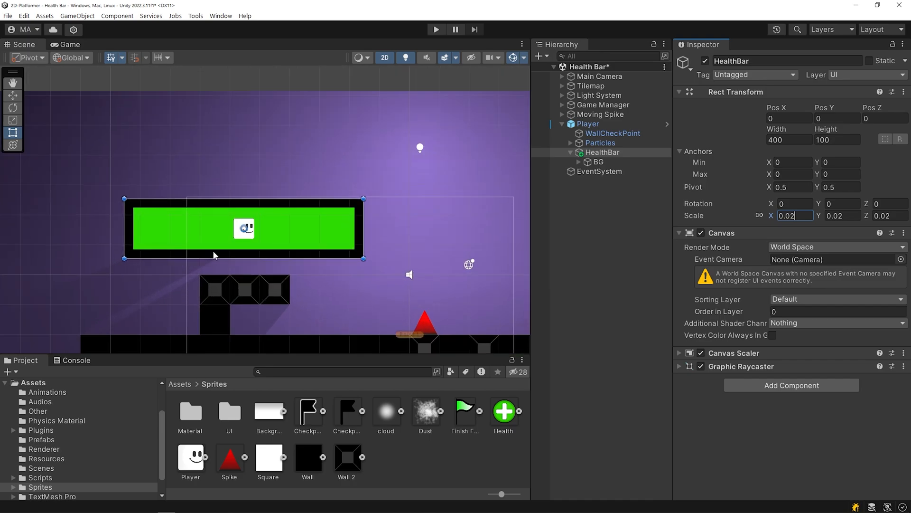
# Rescale HealthBar to 0.002 at Y 0.62 and create a HealthController script on Player.
pyautogui.write('0.002')
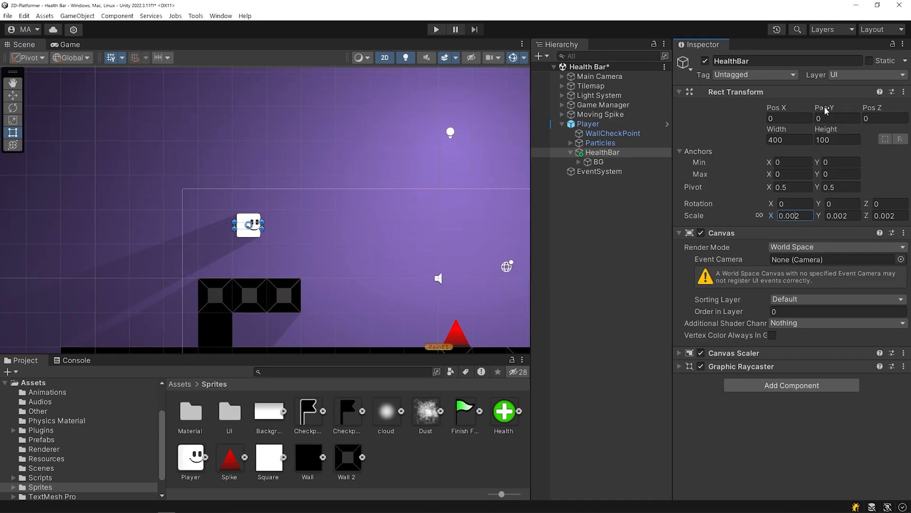
pyautogui.write('0.62')
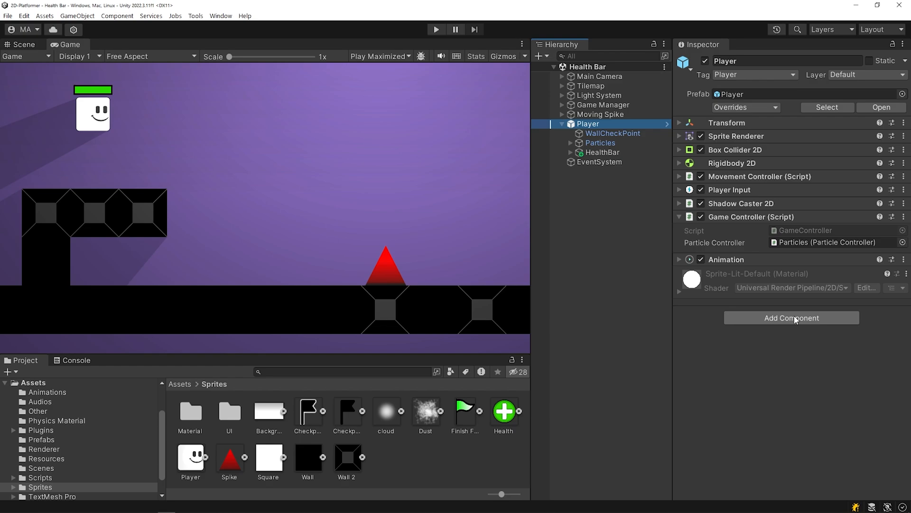
pyautogui.write('HealthController')
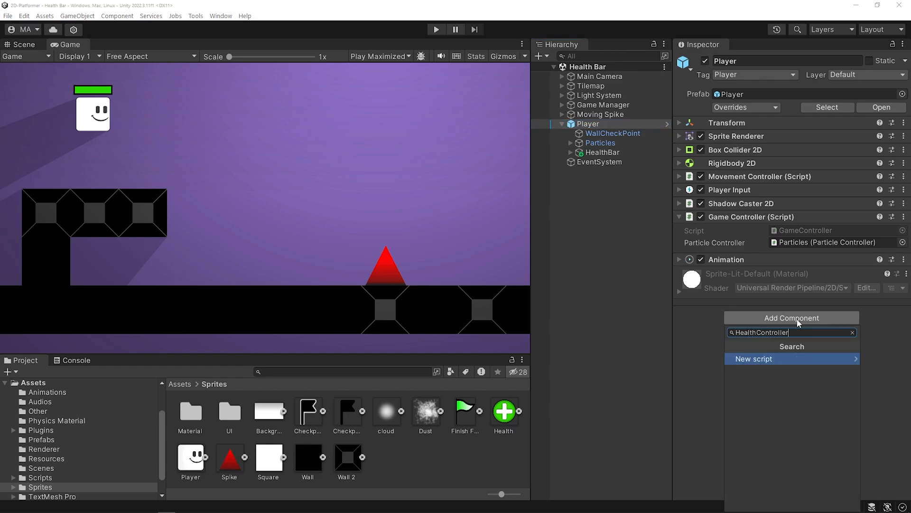
pyautogui.click(754, 359)
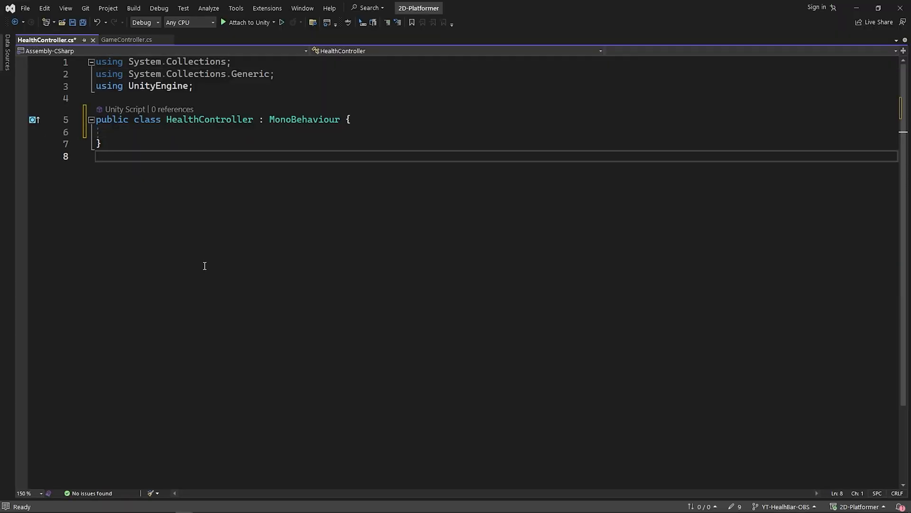
# Declare _maxHealth 100, _currentHealth, and a serialized Image health bar fill field.
pyautogui.write('private float _maxHealth=100;')
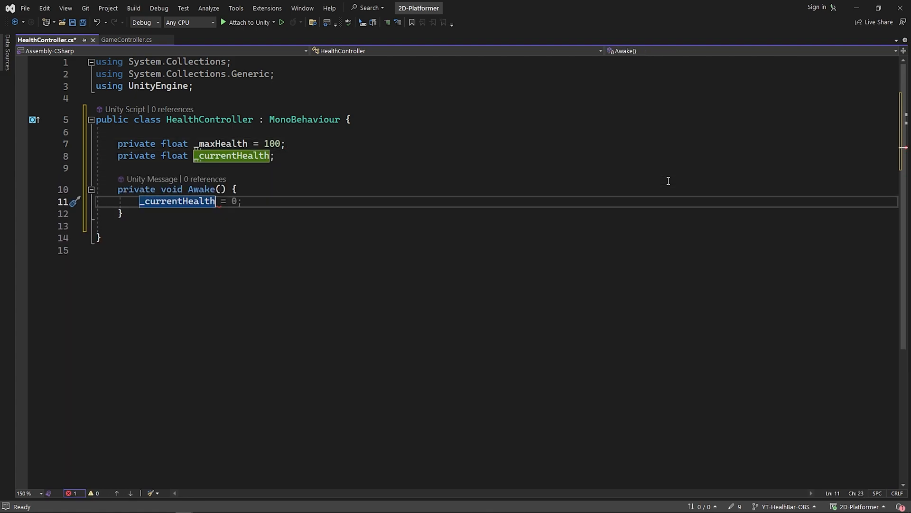
pyautogui.write('_maxHealth;')
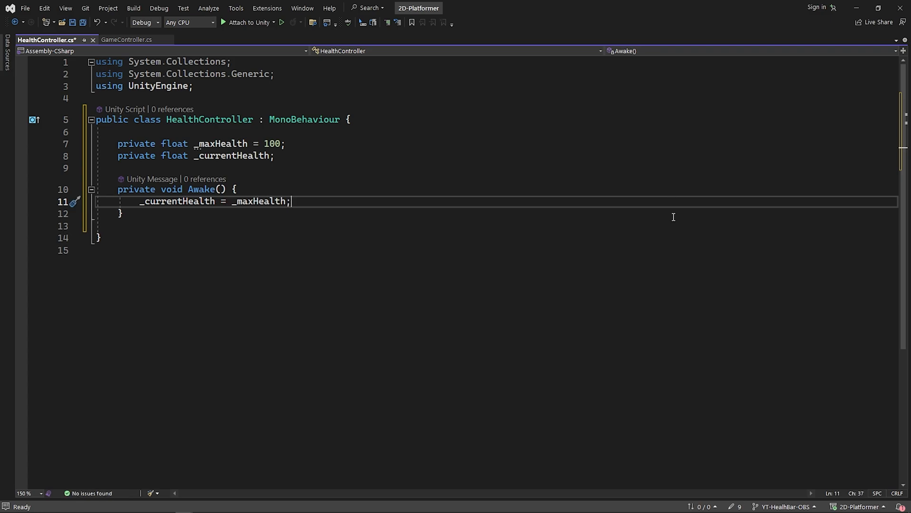
pyautogui.write('[SerializeField] private Image _healthBarFill;')
pyautogui.write('private void TakeDama() {')
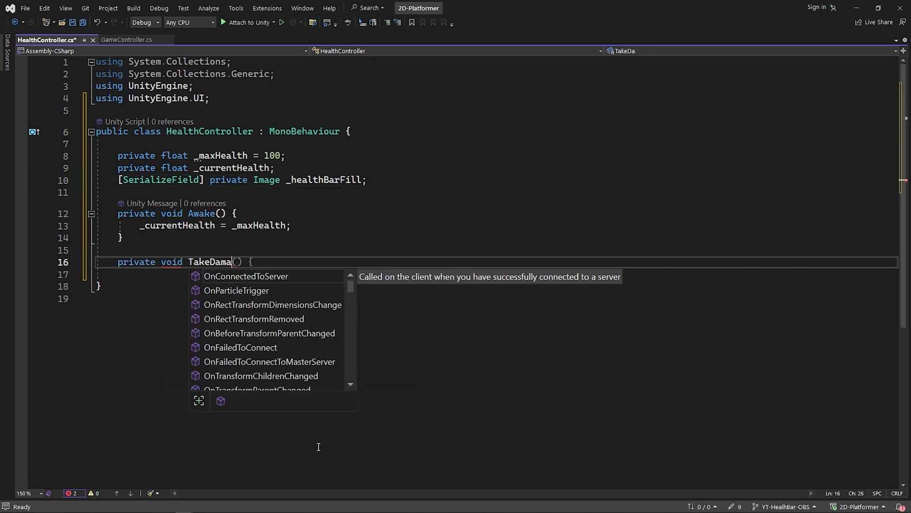
pyautogui.write('ge(float damage')
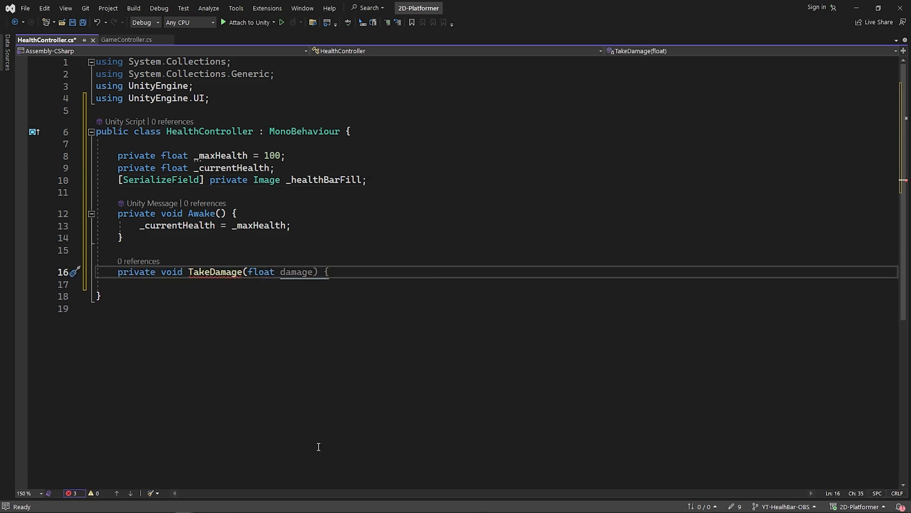
# Write TakeDamage subtracting the amount, clamping health between 0 and max, and checking for zero.
pyautogui.write('_currentHealth -= amount;')
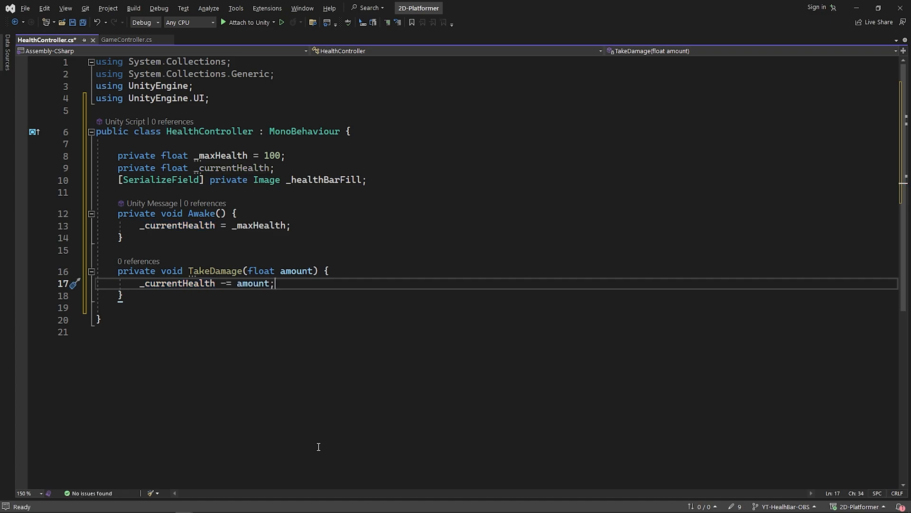
pyautogui.write('_currentHealth= Mathf.Clamp(_currentHealth, 0,')
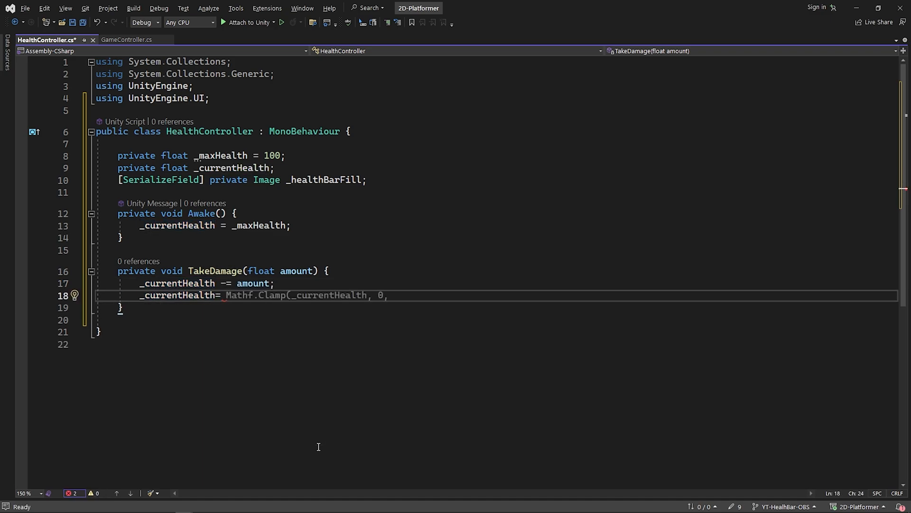
pyautogui.write('_maxHealth);')
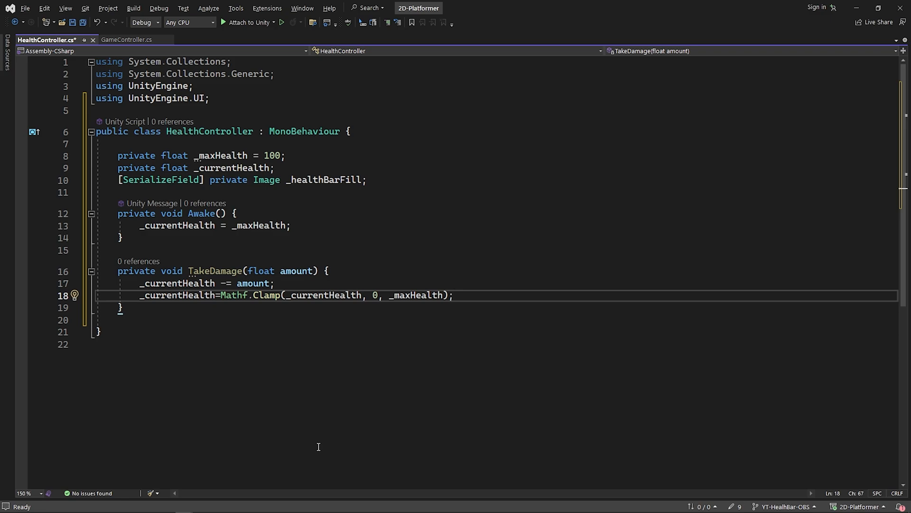
pyautogui.write('if(_currentHealth==')
pyautogui.write('// Die')
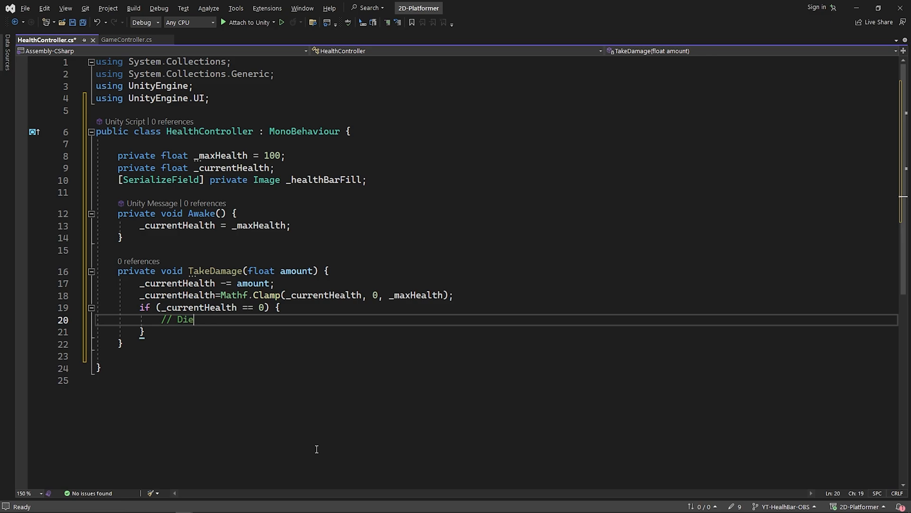
# Add an obstacle trigger handler that calls TakeDamage with a fixed 12.
pyautogui.click(123, 40)
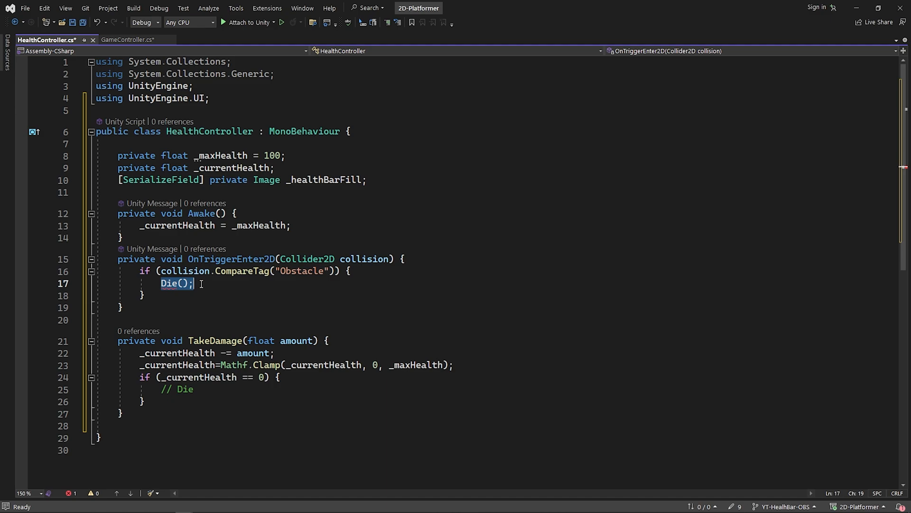
pyautogui.write('[ser')
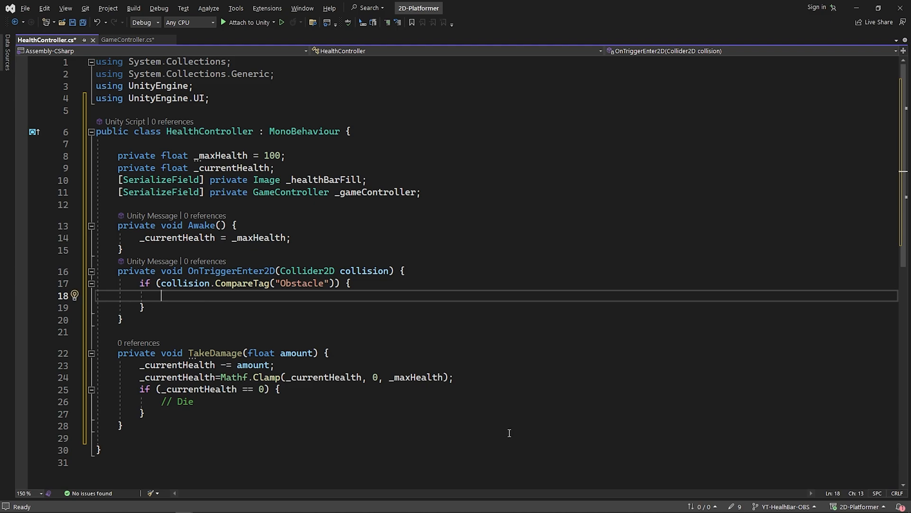
pyautogui.write('TakeDamage')
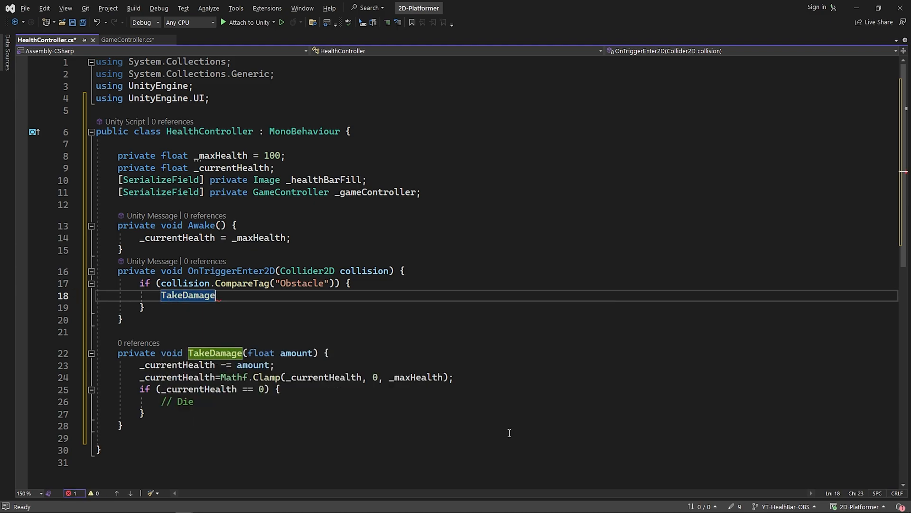
pyautogui.write('(12)')
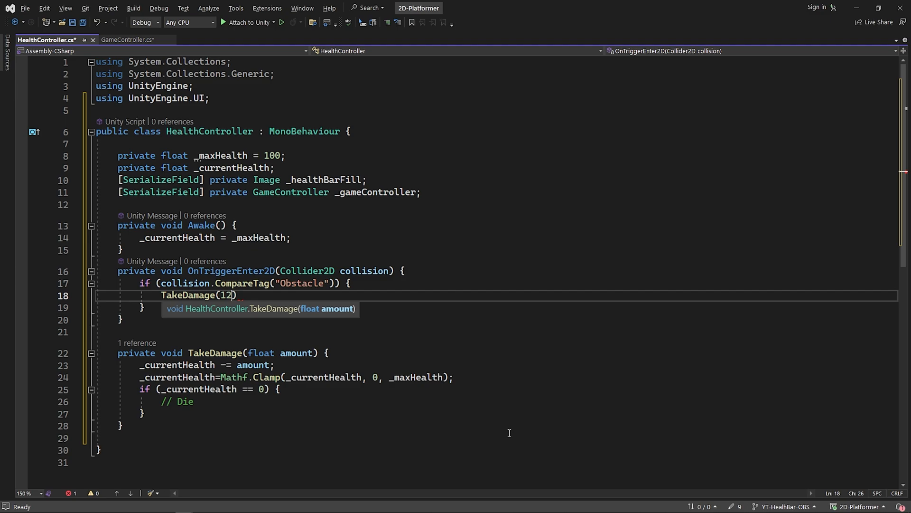
# Replace the literal 12 with a serialized _damageAmount float passed to TakeDamage.
pyautogui.press('Backspace')
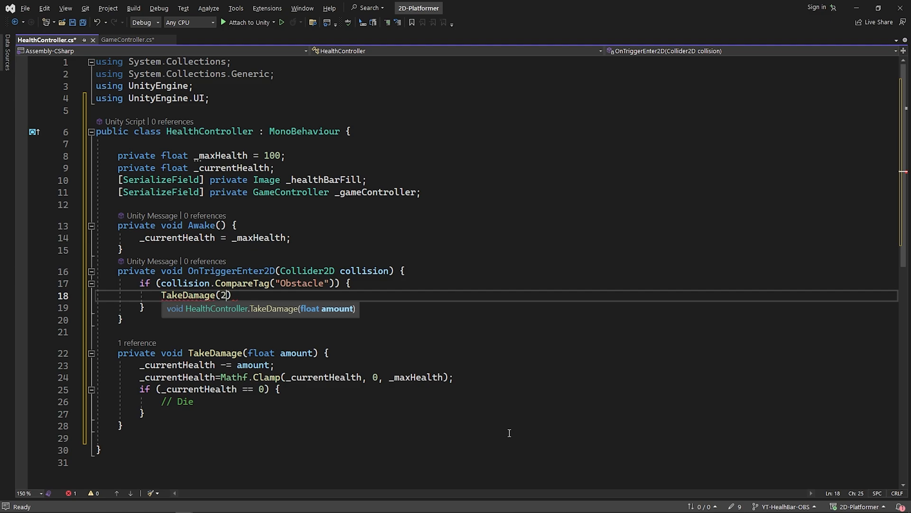
pyautogui.press('Backspace')
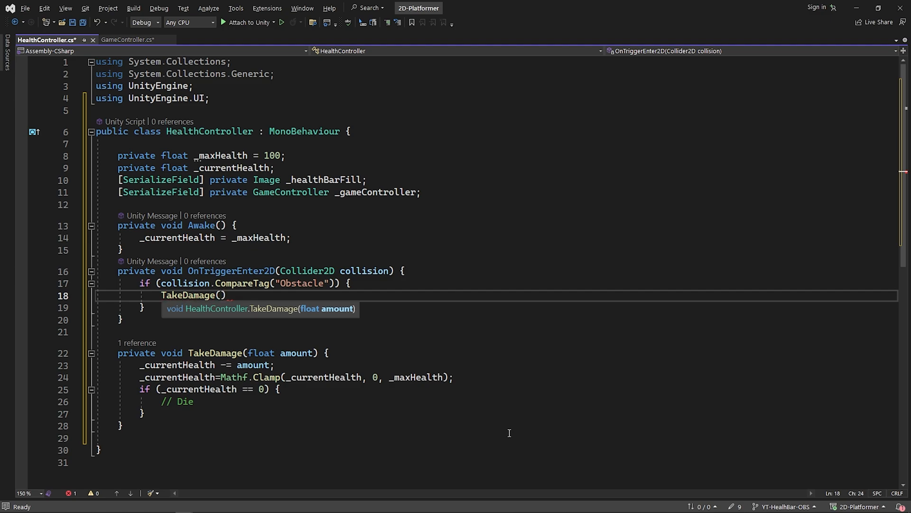
pyautogui.write('[SerializeField] private float _damageAmount;')
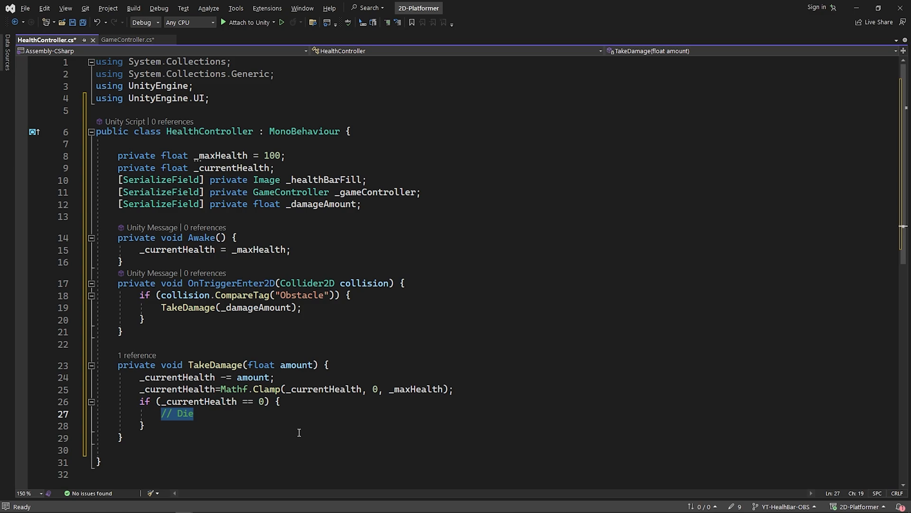
# Call _gameController.Die() at zero health and add UpdateHealthBar setting _healthBarFill.fillAmount.
pyautogui.write('_gameController.Die();')
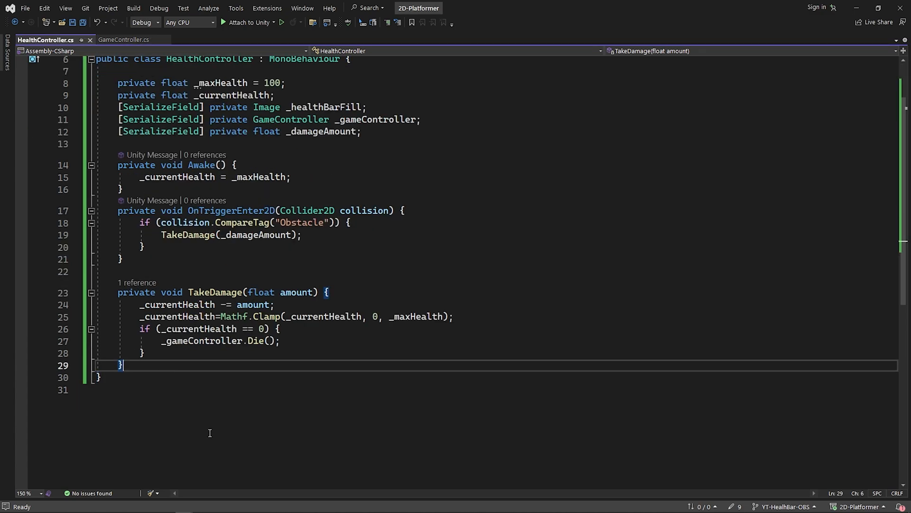
pyautogui.write('private void UpdateHealthBar(')
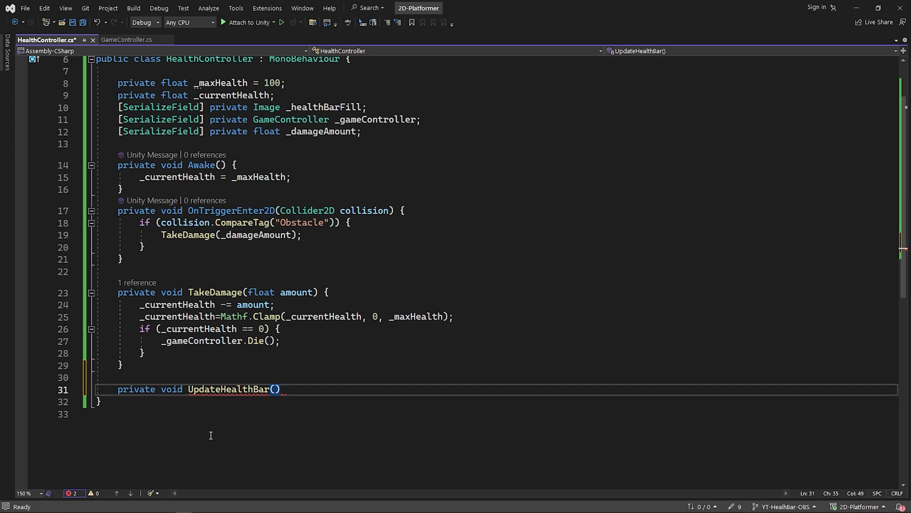
pyautogui.write('{_healthBarFill.fi')
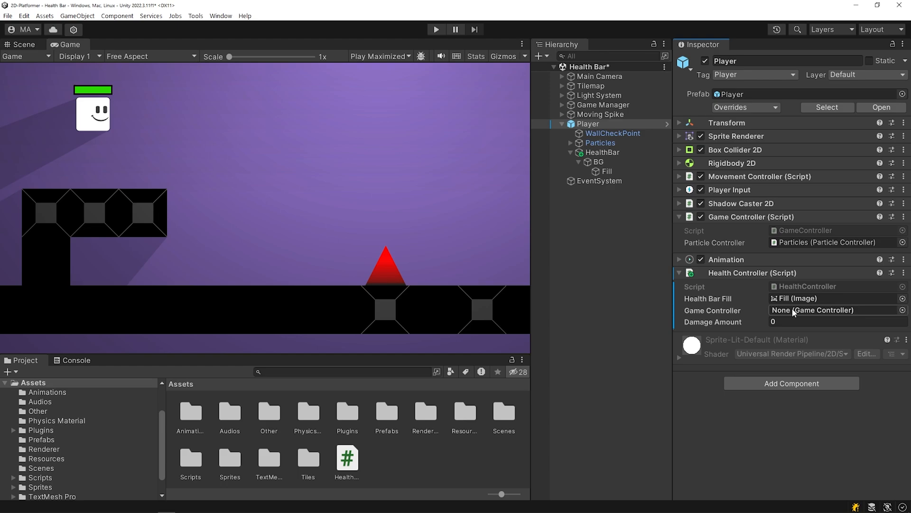
# Assign the Player as the Health Controller's Game Controller reference.
pyautogui.click(588, 123)
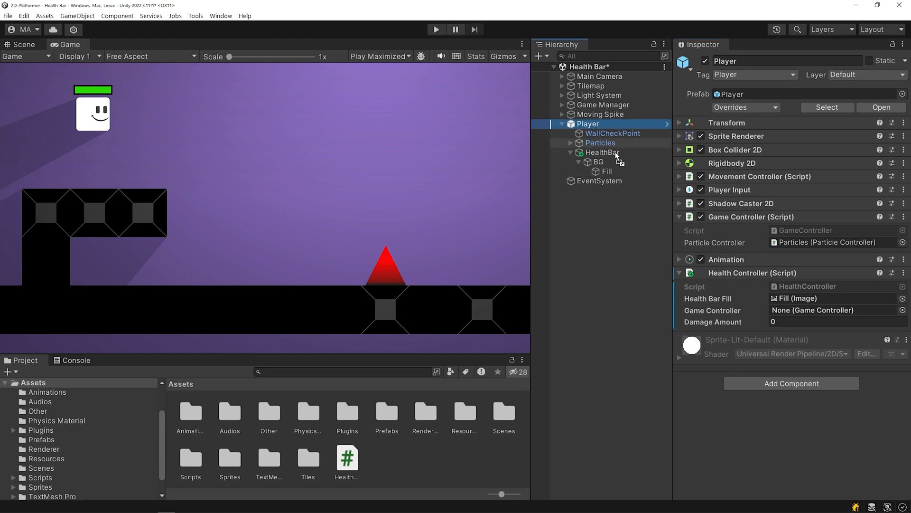
pyautogui.click(837, 322)
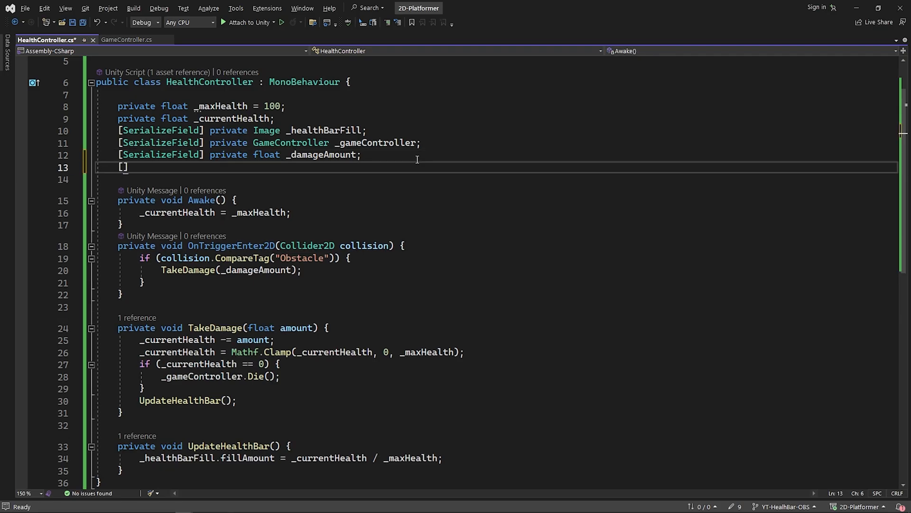
# Declare a serialized Transform _healthBarTransform and copy _camera.transform.rotation into it in Update.
pyautogui.write('[SerializeField] private Transform _healthBarTransform;')
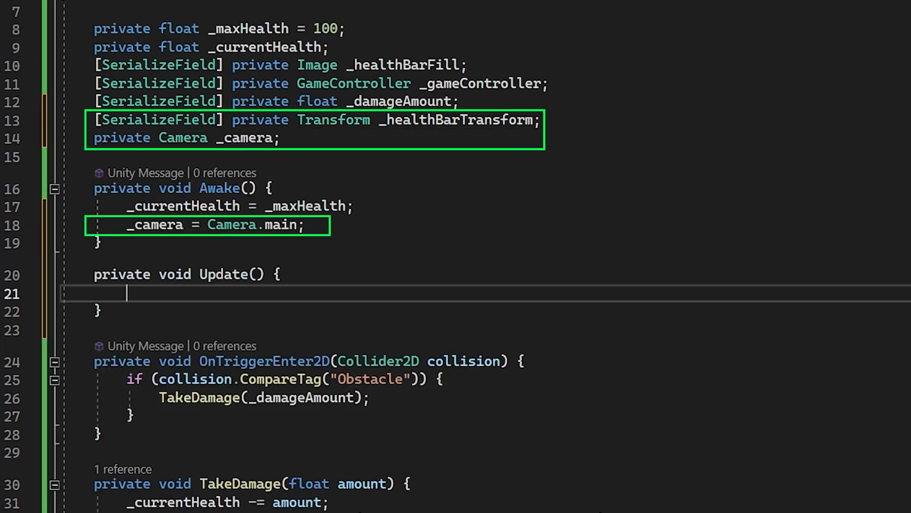
pyautogui.write('_healthBarTransform.rotation = _camera.transform.rotation;')
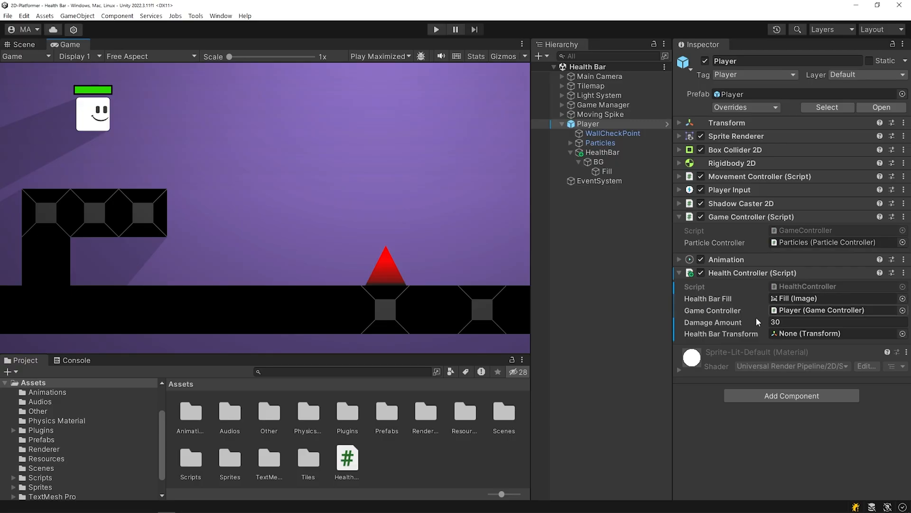
# Assign the HealthBar object to the Health Controller's Health Bar Transform slot.
pyautogui.click(603, 152)
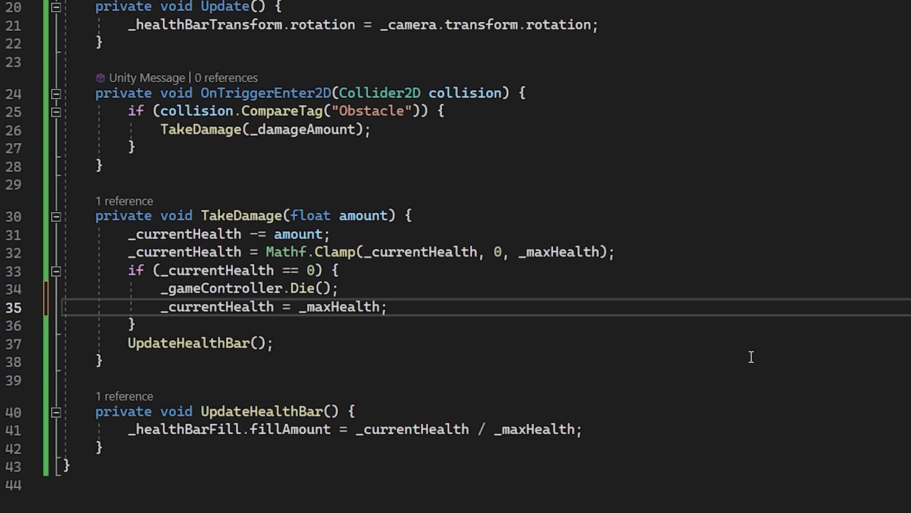
# Start Play mode to test the bar resetting after health returns to _maxHealth on death.
pyautogui.click(436, 30)
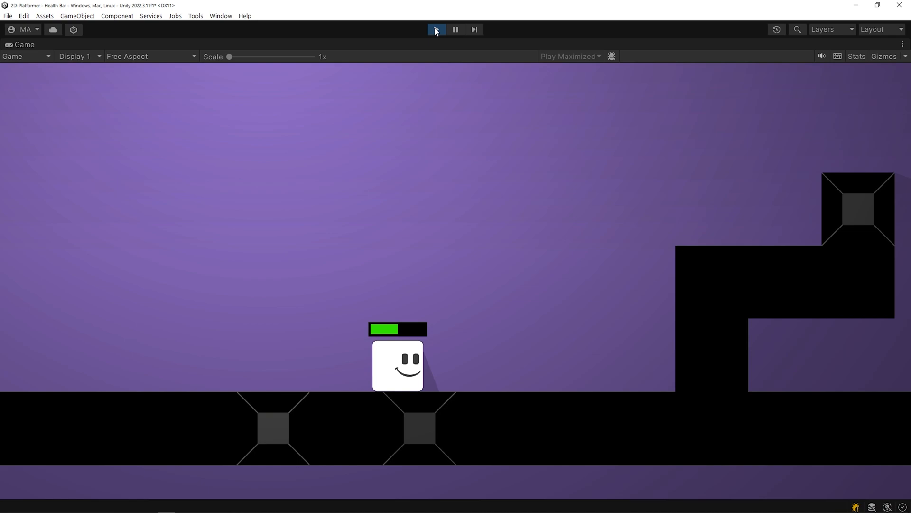
# Stop the play test, drop the Health sprite into the level and give it a Circle Collider 2D.
pyautogui.click(436, 29)
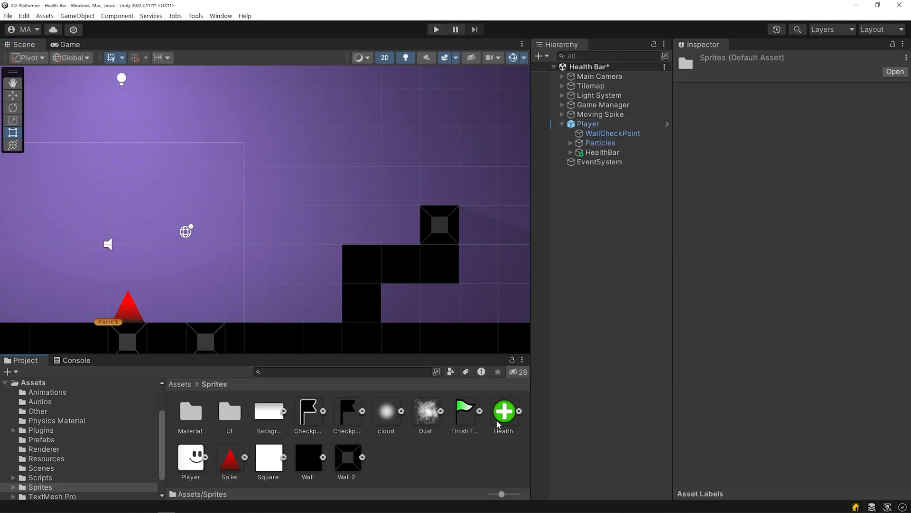
pyautogui.click(503, 411)
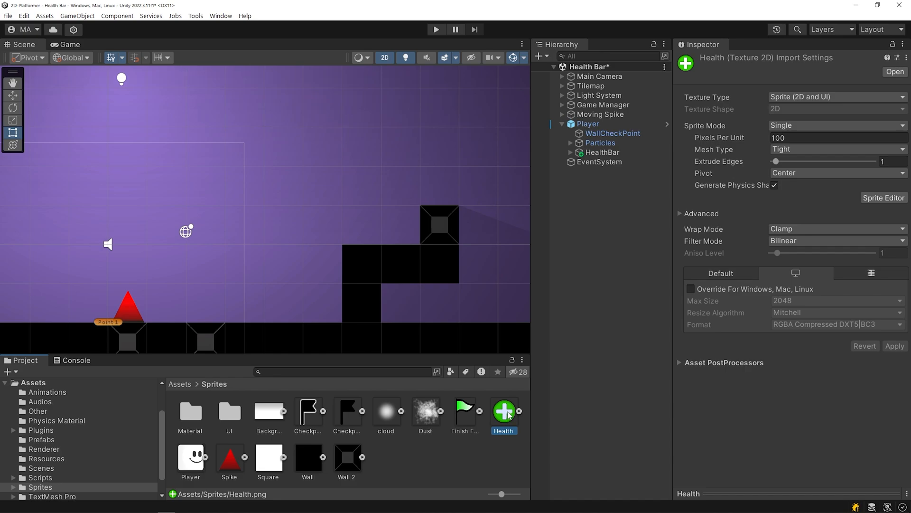
pyautogui.moveTo(503, 411); pyautogui.dragTo(377, 213)
pyautogui.write('circle')
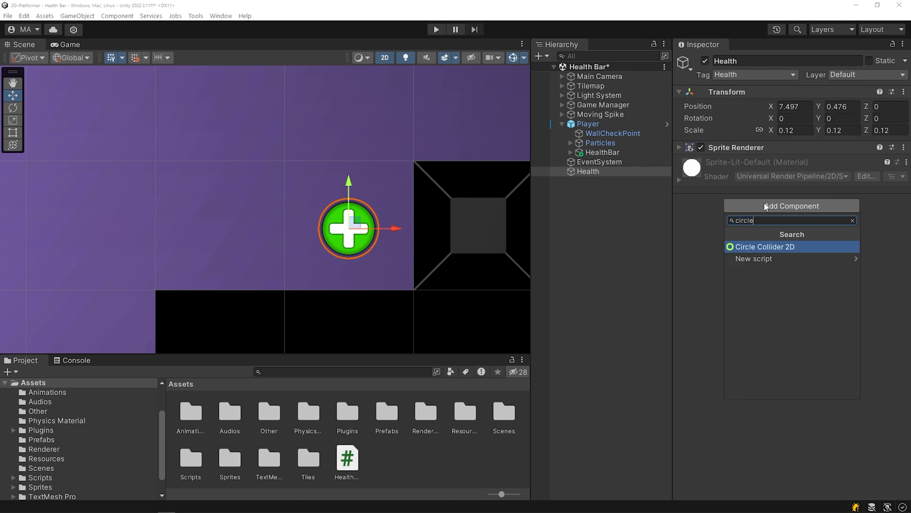
pyautogui.click(763, 247)
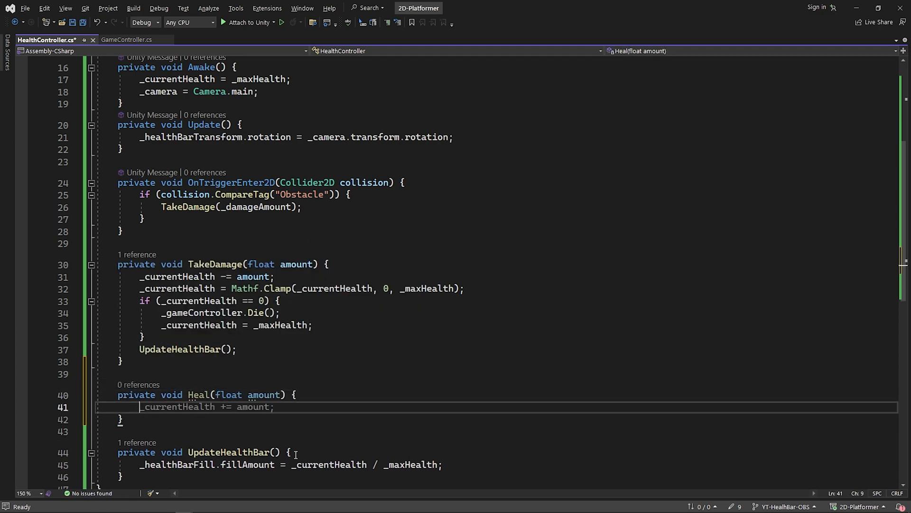
# Write Heal and an if(collision.CompareTag("Health")) branch calling Heal(_healthAmount) in OnTriggerEnter2D.
pyautogui.write('UpdateHealthBar();')
pyautogui.write('else')
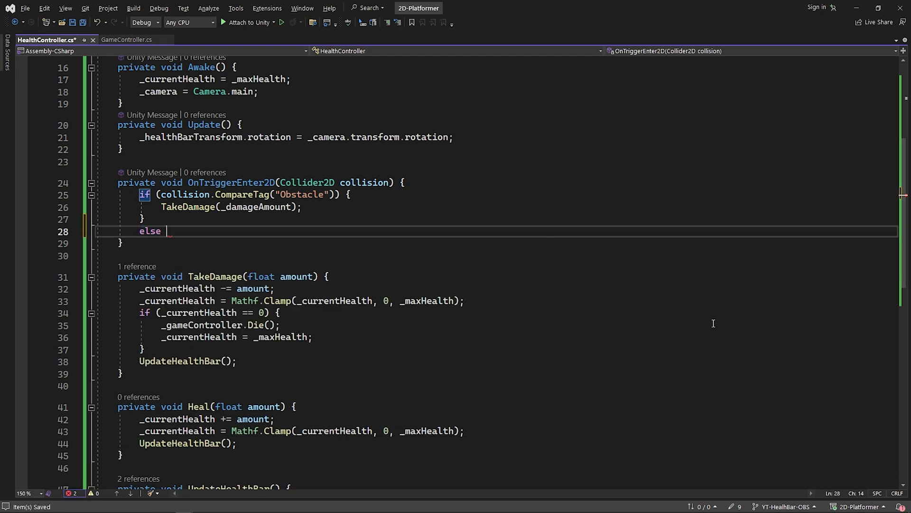
pyautogui.write('if(collision.CompareTag("Health")) {')
pyautogui.write('Heal(')
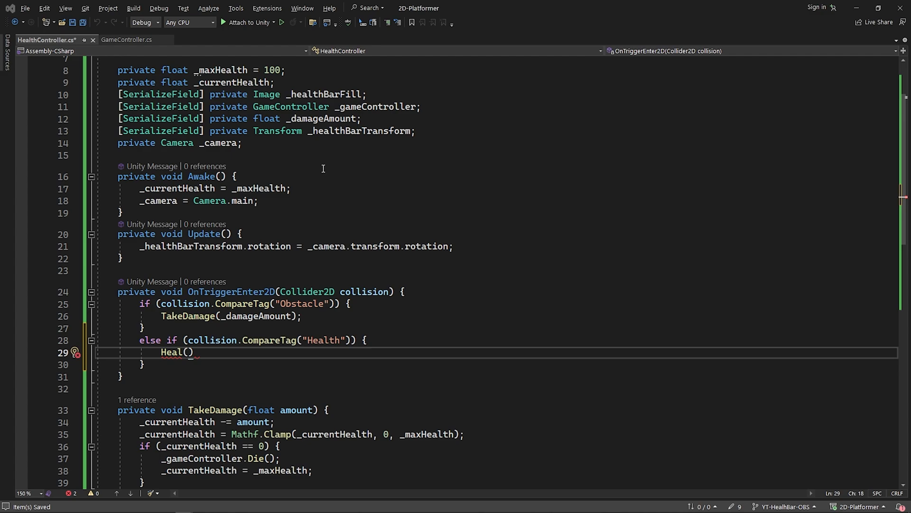
pyautogui.write(',_healthAmount')
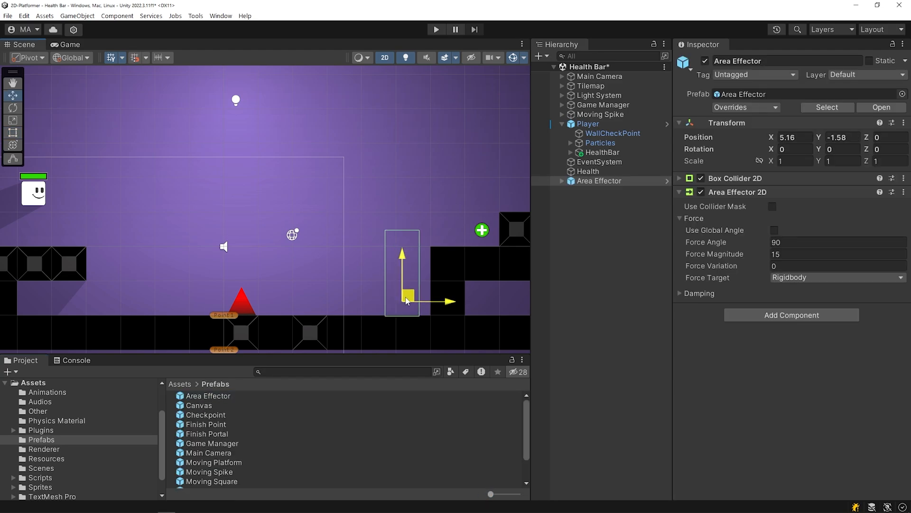
# Reposition the Health pickup beside the wall and place the Area Effector prefab in the scene.
pyautogui.click(562, 180)
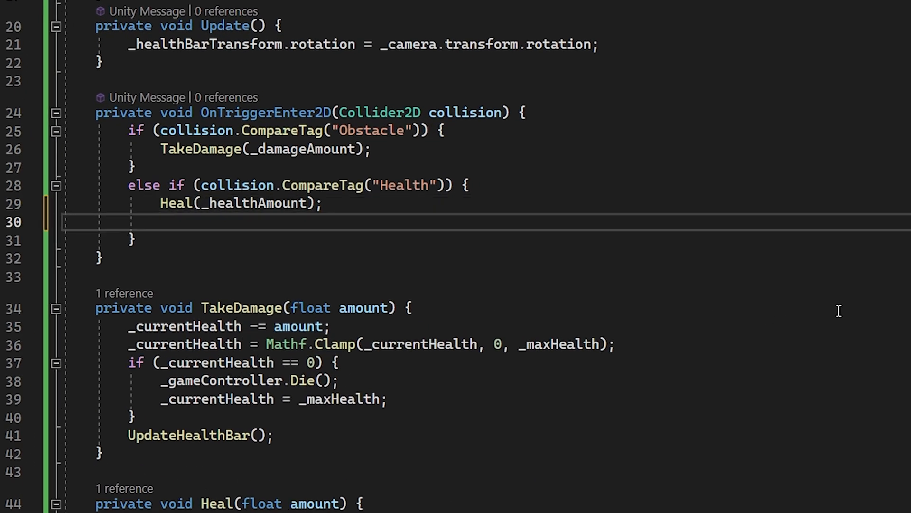
# Add collision.gameObject.SetActive(false); after Heal so the pickup disappears once collected.
pyautogui.write('collision.gameObject.SetActive(false);')
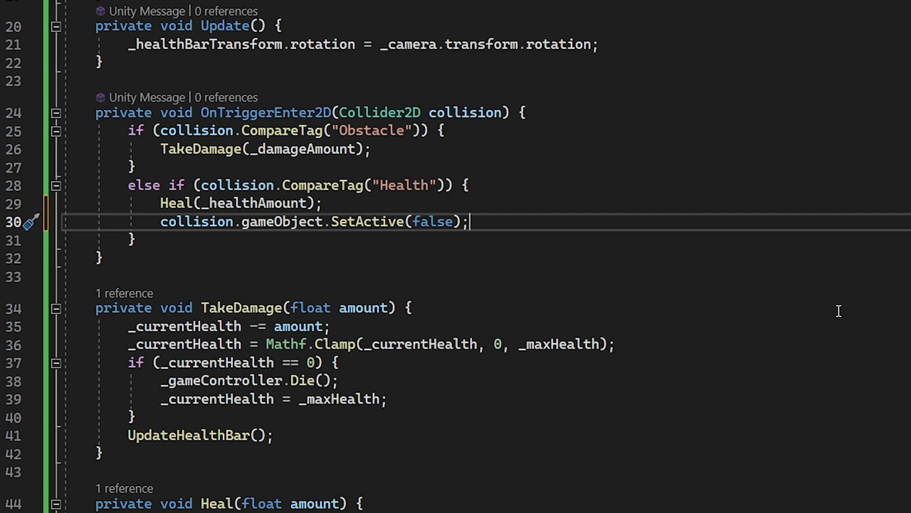